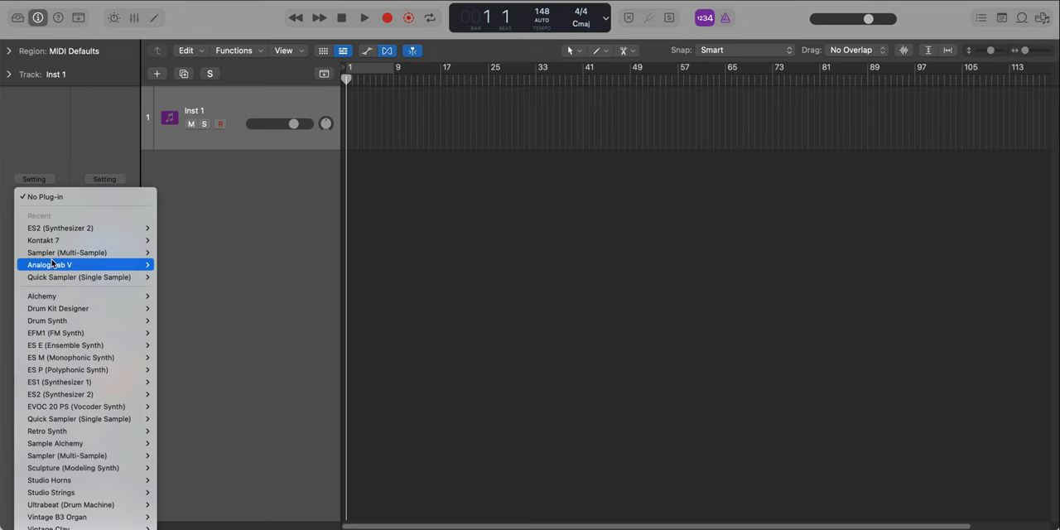
# - Load the ES2 synth into the instrument track's slot
pyautogui.click(60, 228)
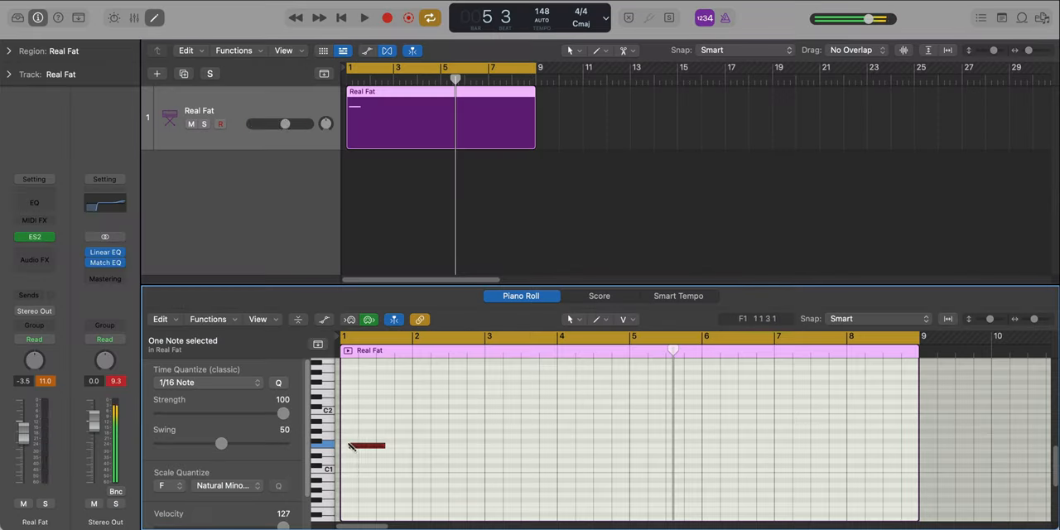
# - Lengthen the first F1 note to bar 2 and add another bass note
pyautogui.moveTo(386, 445); pyautogui.dragTo(406, 445)
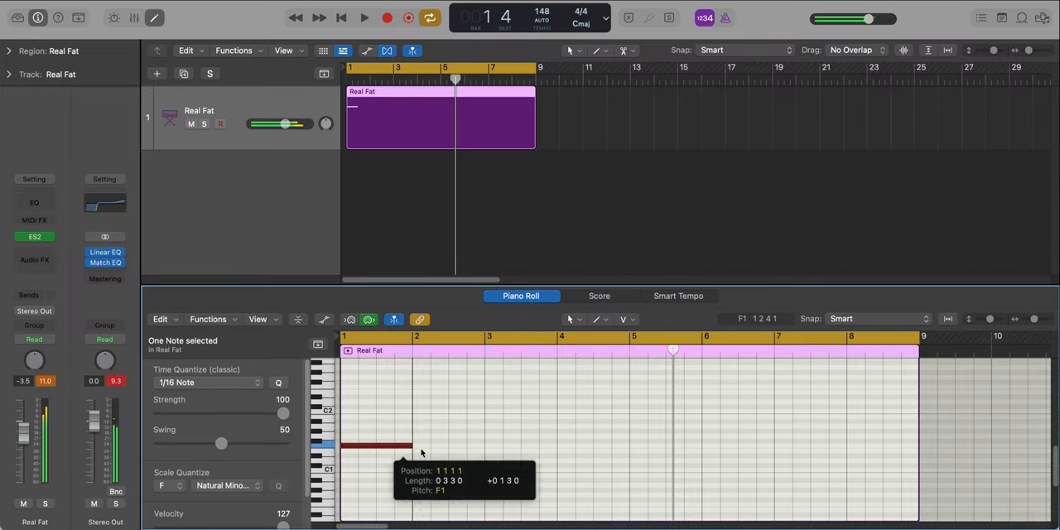
pyautogui.click(363, 17)
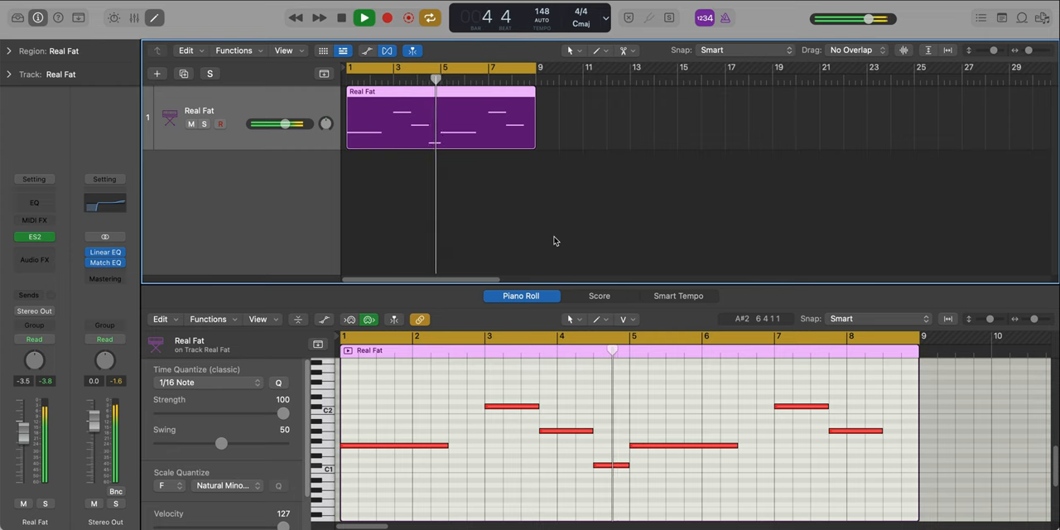
# - Open the Real Fat ES2 panel and reset oscillator 3's fine tuning to 0 cents
pyautogui.click(34, 237)
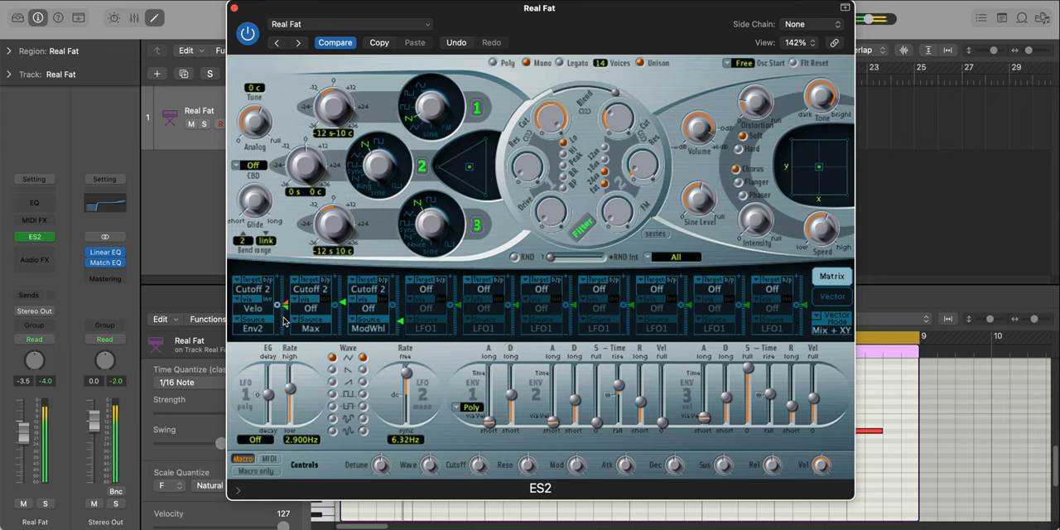
pyautogui.moveTo(357, 292)
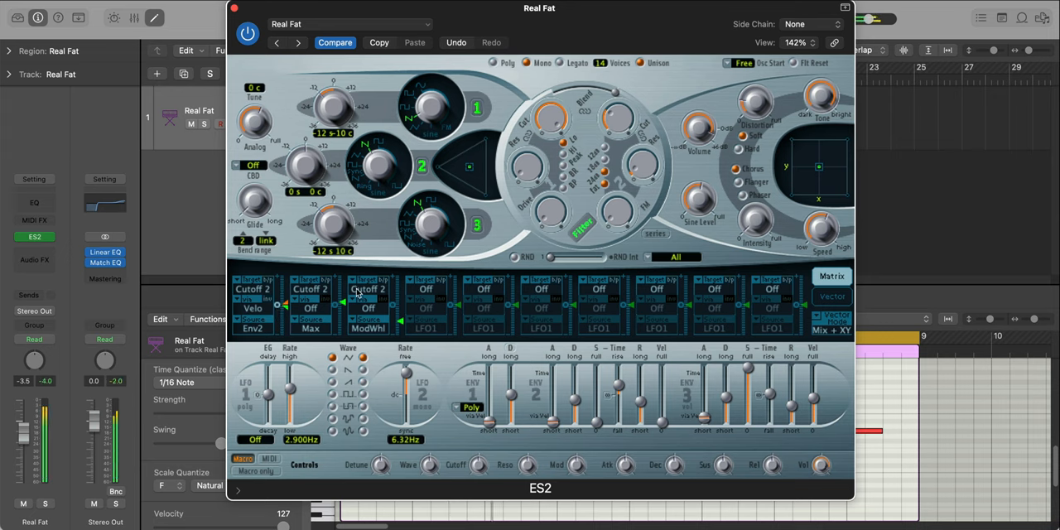
pyautogui.moveTo(342, 139)
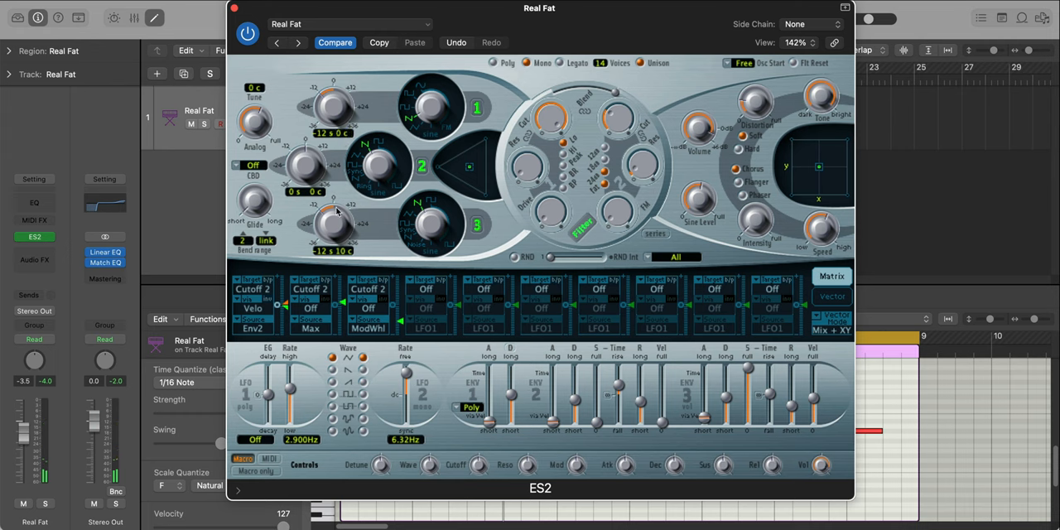
pyautogui.doubleClick(336, 250)
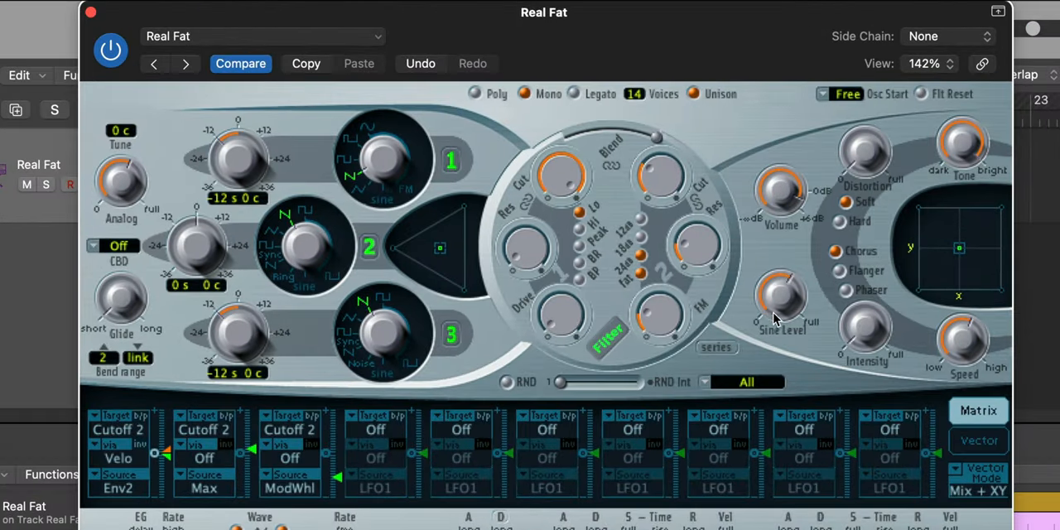
pyautogui.moveTo(779, 302)
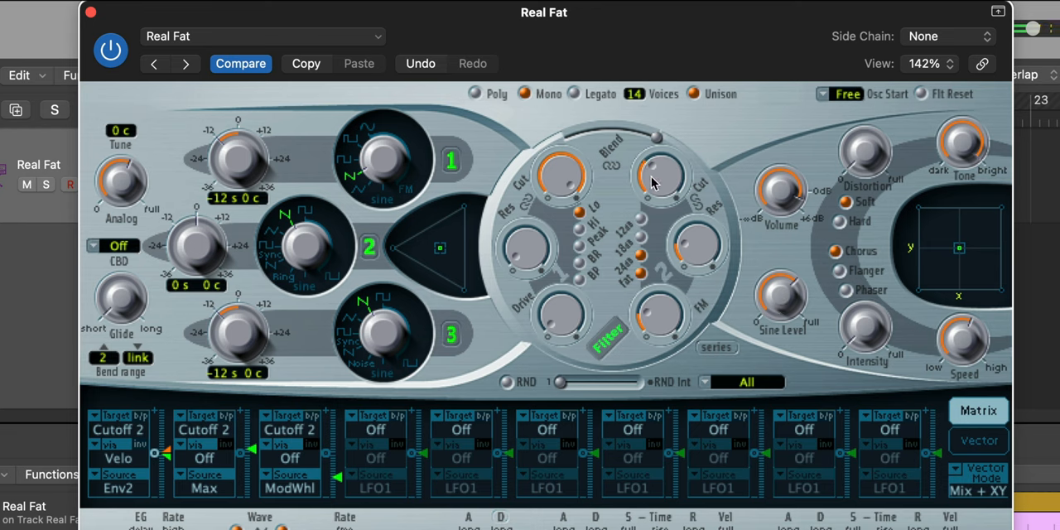
pyautogui.moveTo(655, 191)
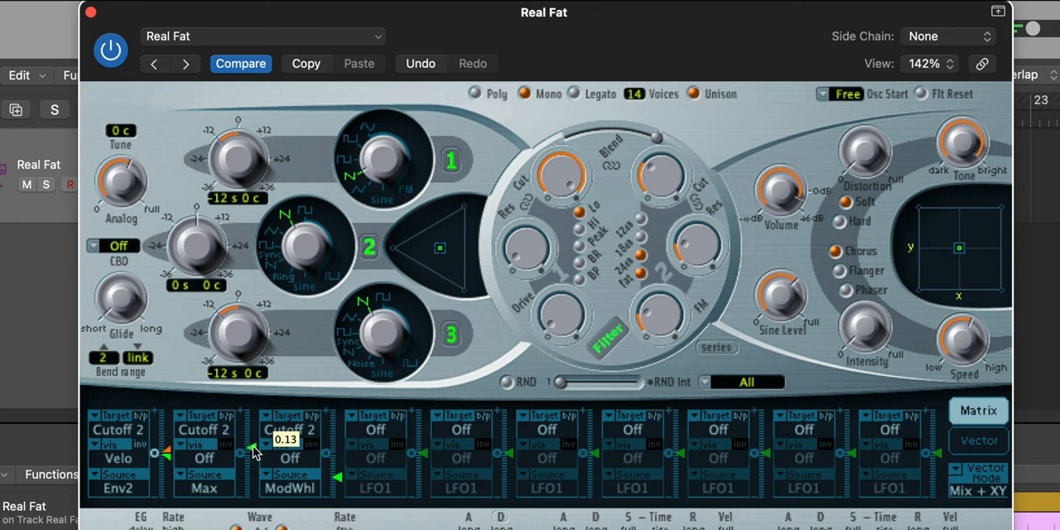
# - Adjust the ModWhl router intensity on the Filter 2 cutoff
pyautogui.moveTo(254, 449); pyautogui.dragTo(255, 420)
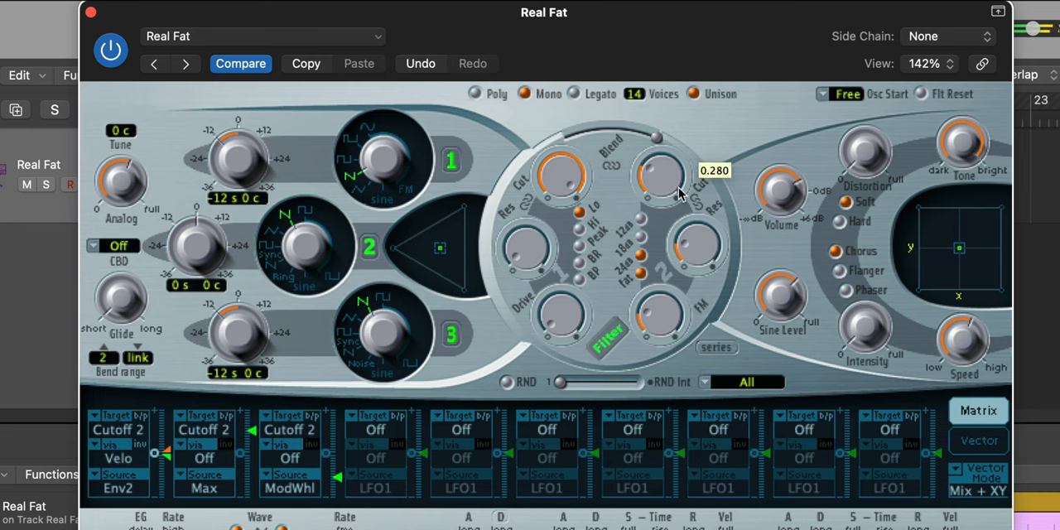
pyautogui.moveTo(336, 190)
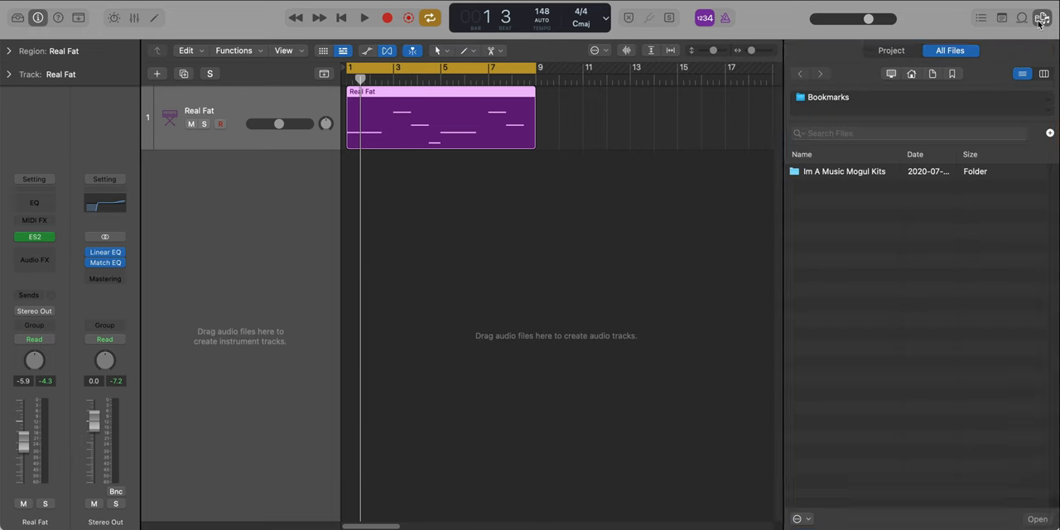
# - Open Im A Music Mogul Kits, then 12 - CARNIVAL, and audition Chant Loop (74 PM)
pyautogui.click(843, 171)
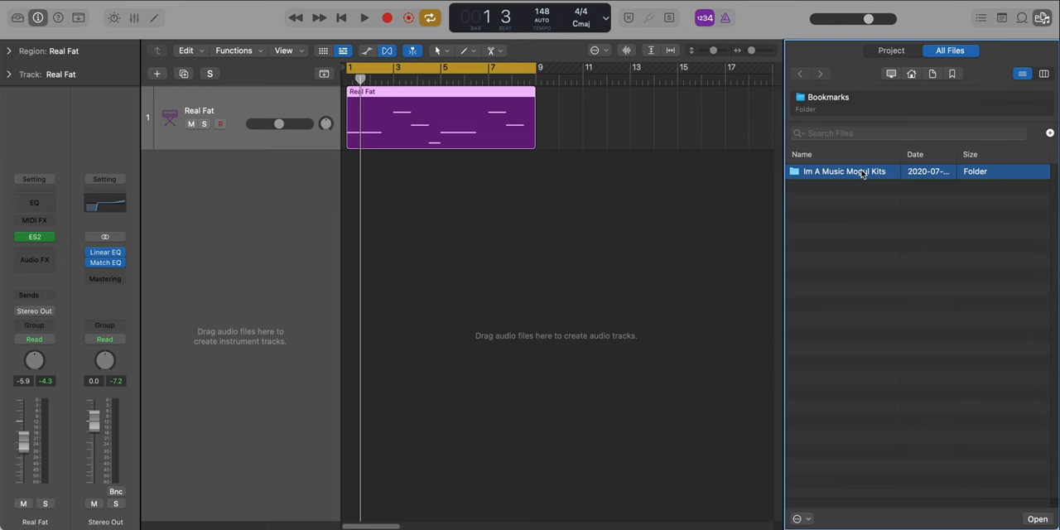
pyautogui.doubleClick(843, 172)
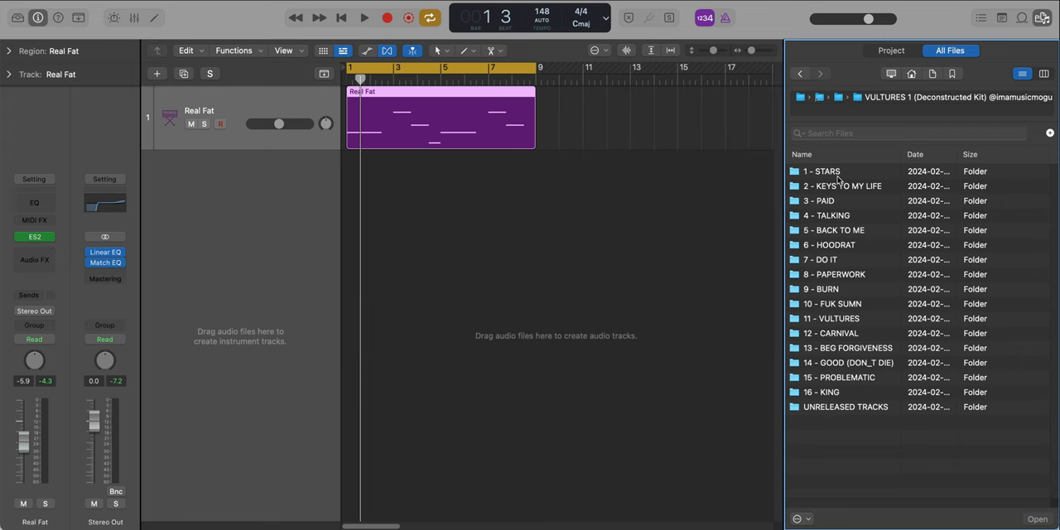
pyautogui.doubleClick(831, 333)
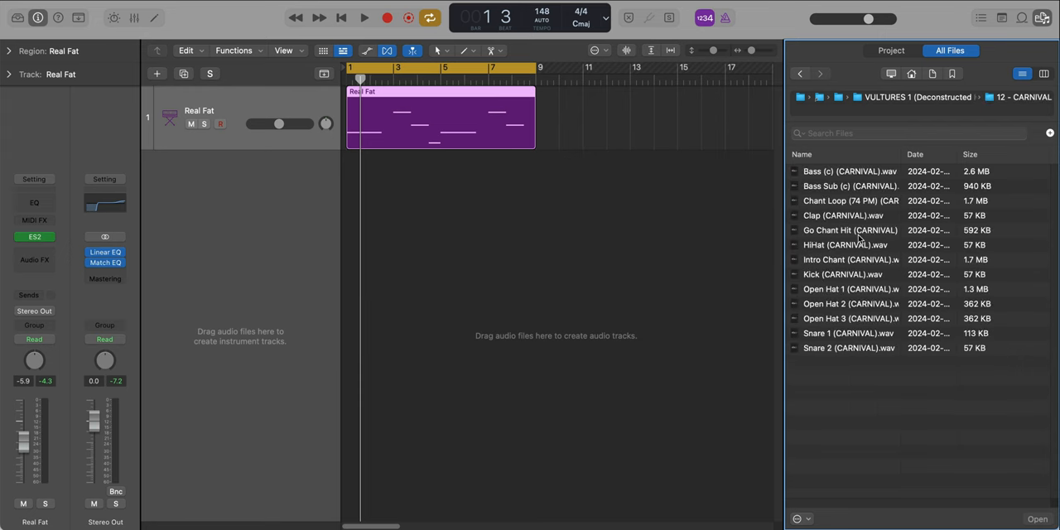
pyautogui.click(851, 201)
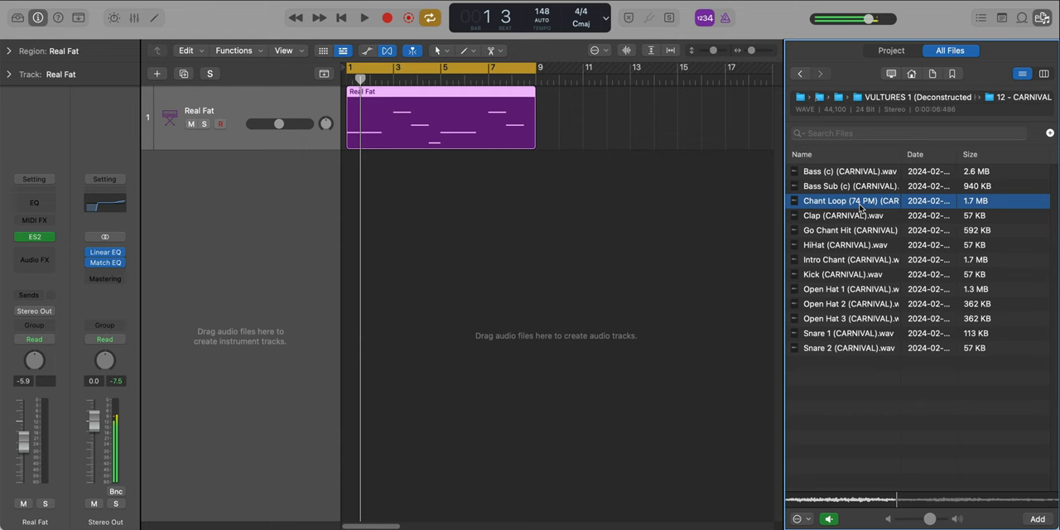
pyautogui.doubleClick(850, 201)
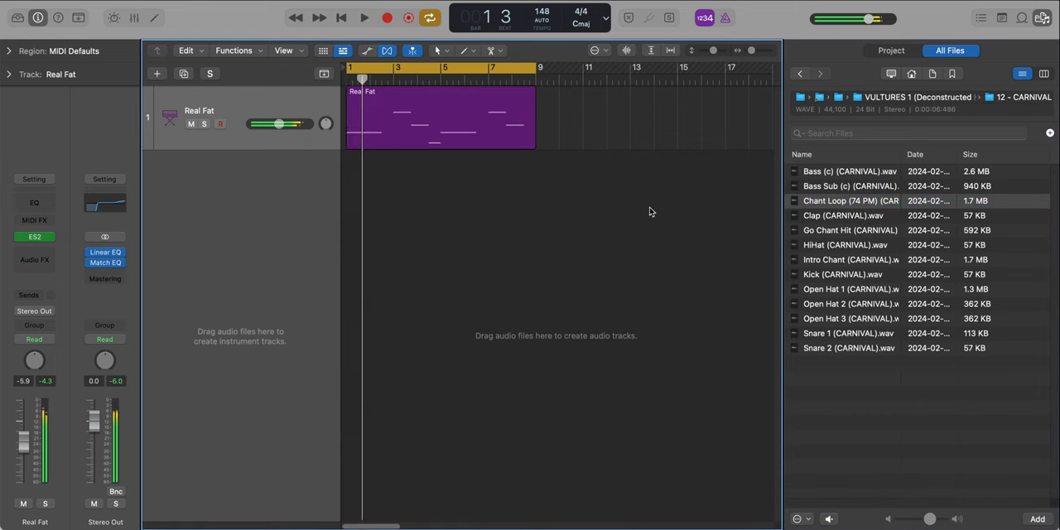
# - Place Chant Loop (74 PM) on a new audio track at bar 1 and select both regions
pyautogui.click(850, 200)
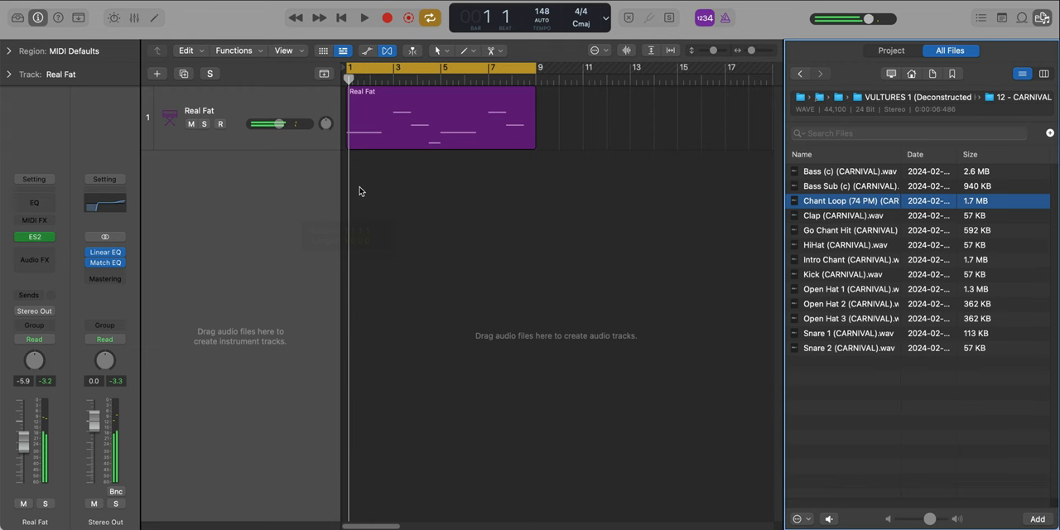
pyautogui.moveTo(850, 200); pyautogui.dragTo(394, 182)
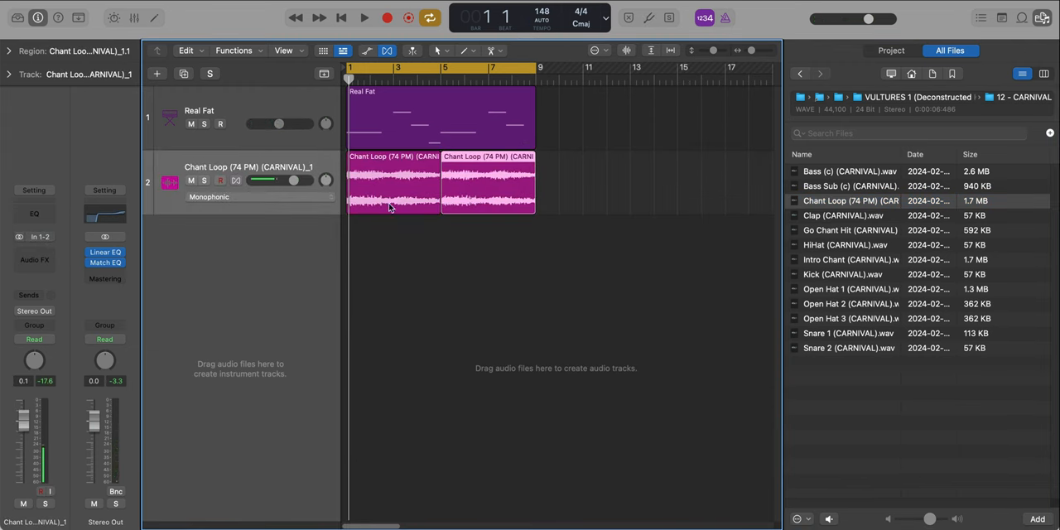
pyautogui.click(363, 17)
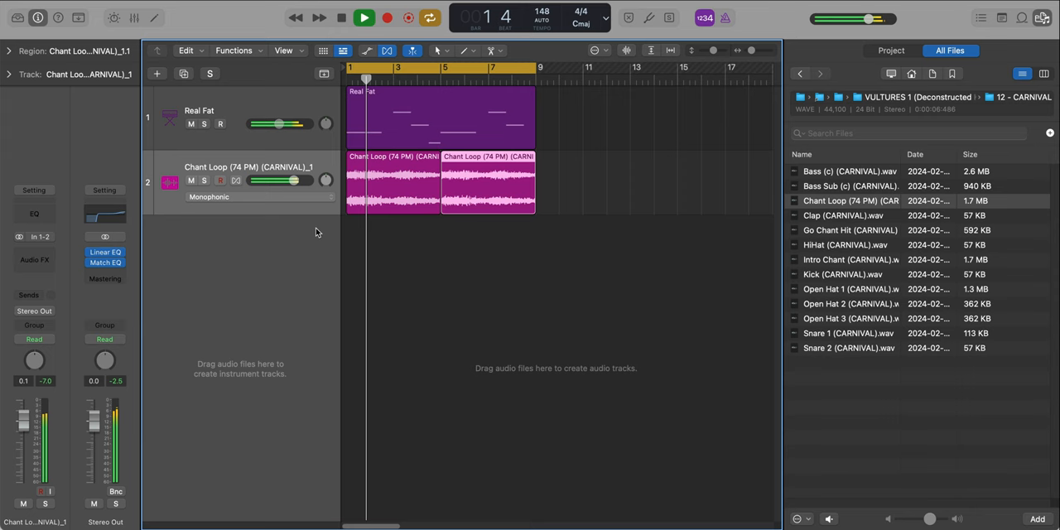
pyautogui.moveTo(281, 181); pyautogui.dragTo(272, 181)
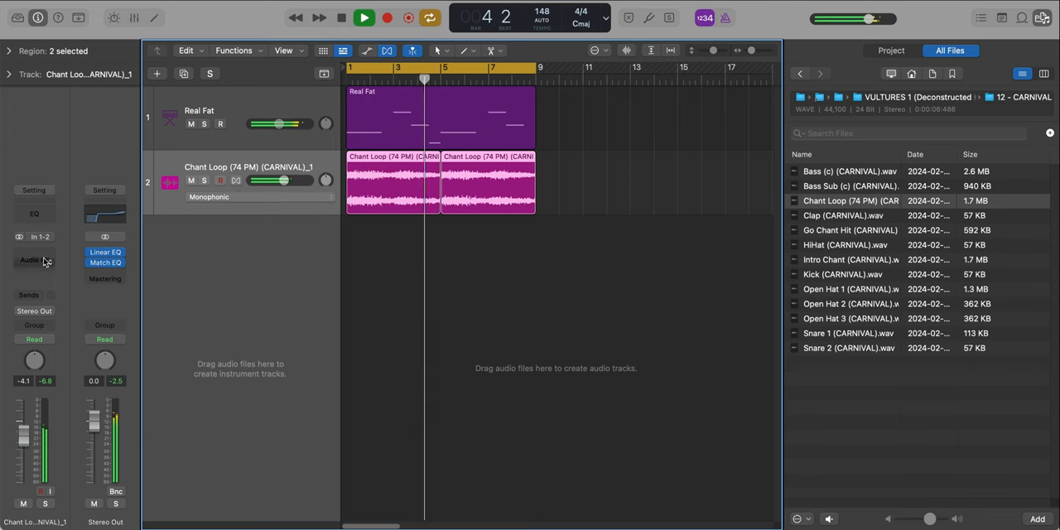
pyautogui.click(34, 259)
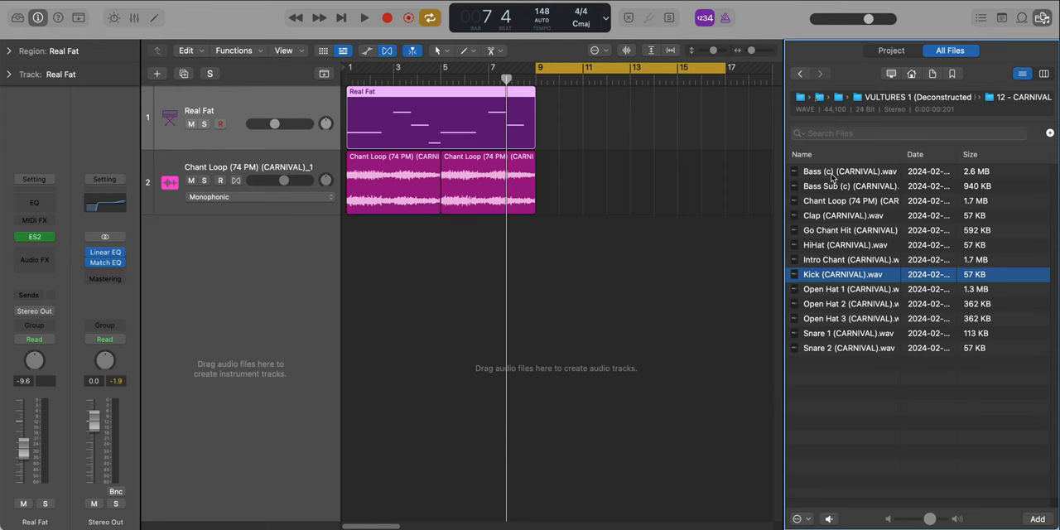
# - Select the Bass Sub, Clap and Snare 2 samples and bring them in as tracks
pyautogui.click(848, 171)
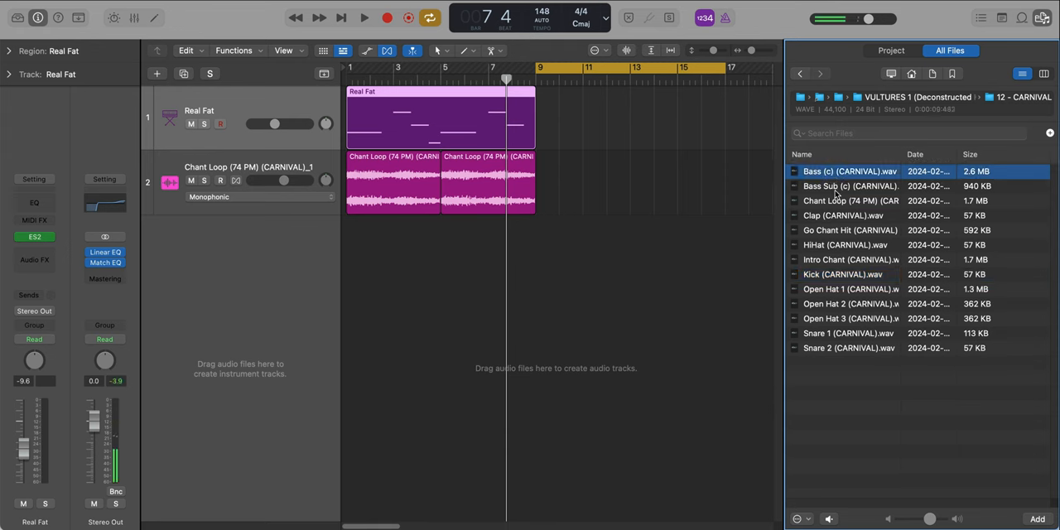
pyautogui.click(849, 185)
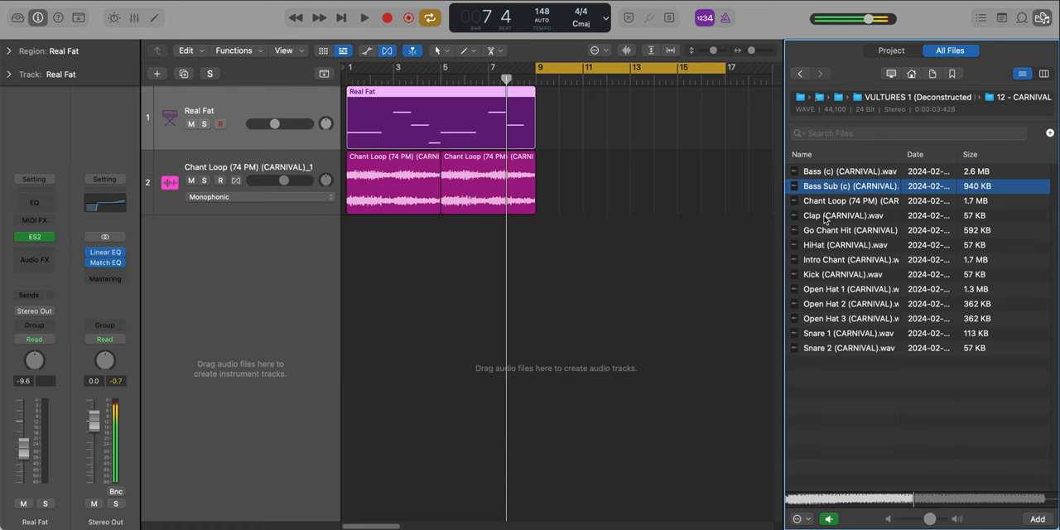
pyautogui.click(843, 274)
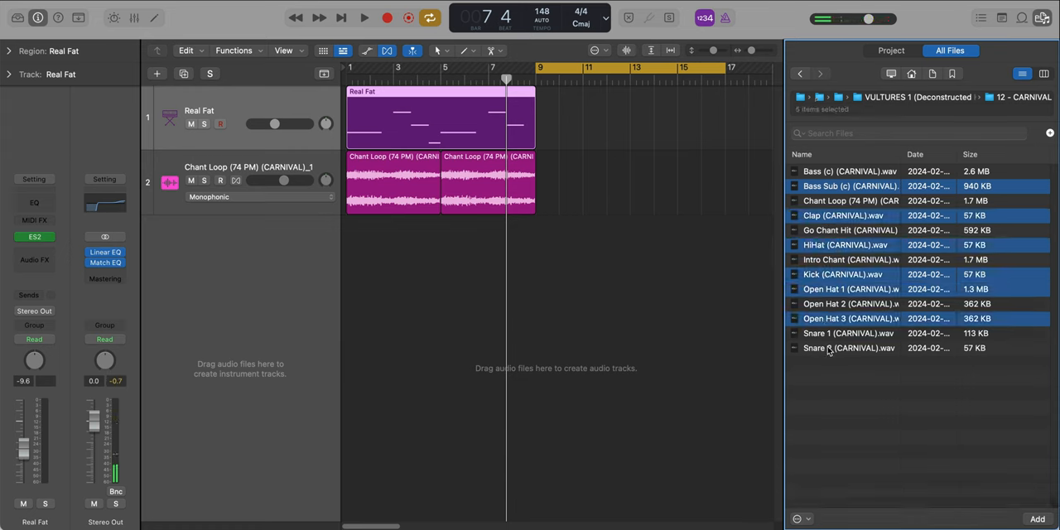
pyautogui.click(848, 333)
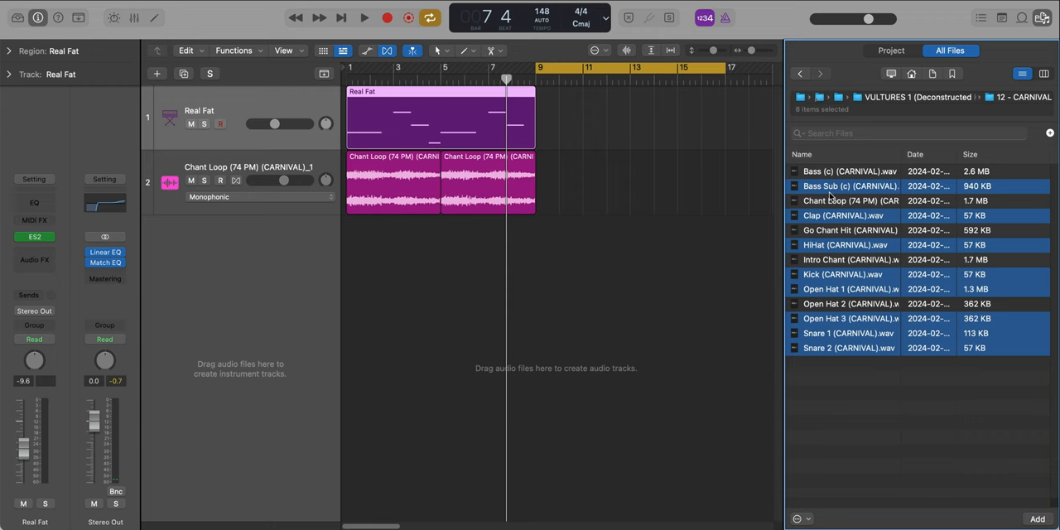
pyautogui.moveTo(850, 185); pyautogui.dragTo(253, 284)
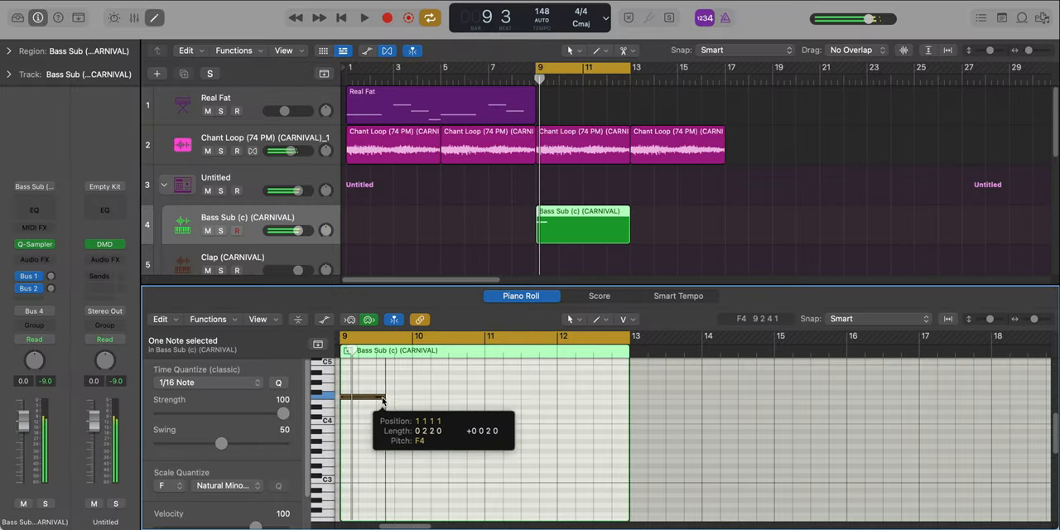
# - Add another note to the Bass Sub line with the Pencil tool
pyautogui.click(364, 17)
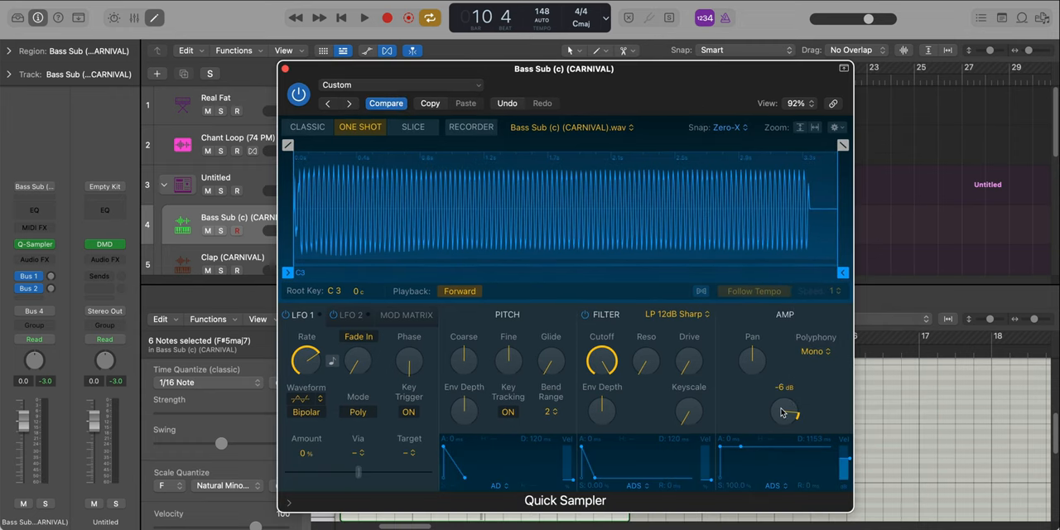
# - Play the bass, fine-tune the Bass Sub volume, and create a Clap region
pyautogui.click(363, 18)
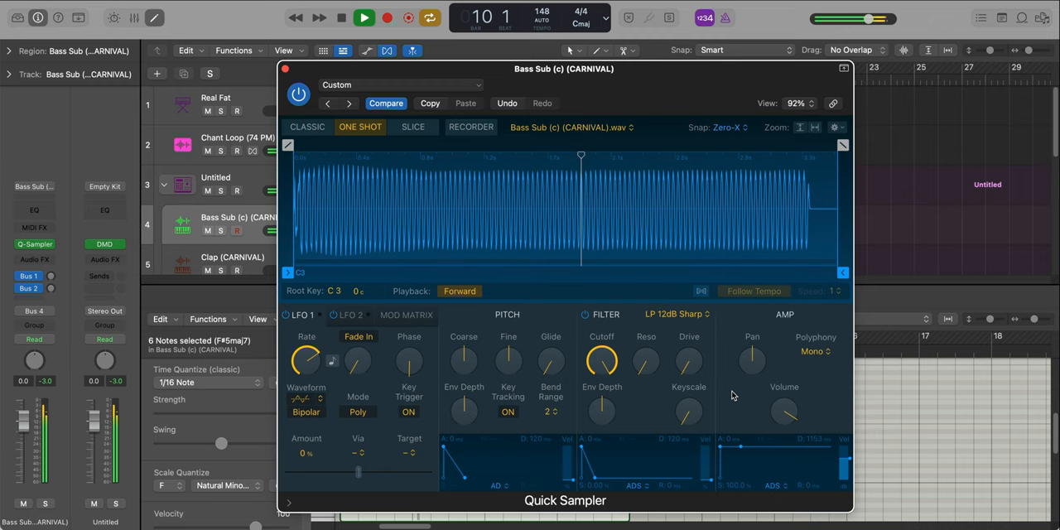
pyautogui.moveTo(784, 411); pyautogui.dragTo(785, 422)
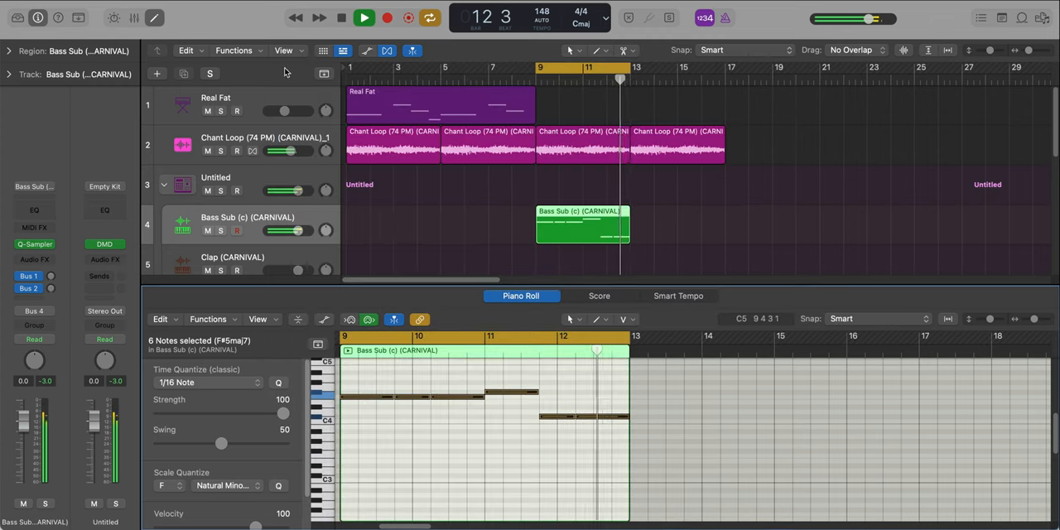
pyautogui.click(572, 265)
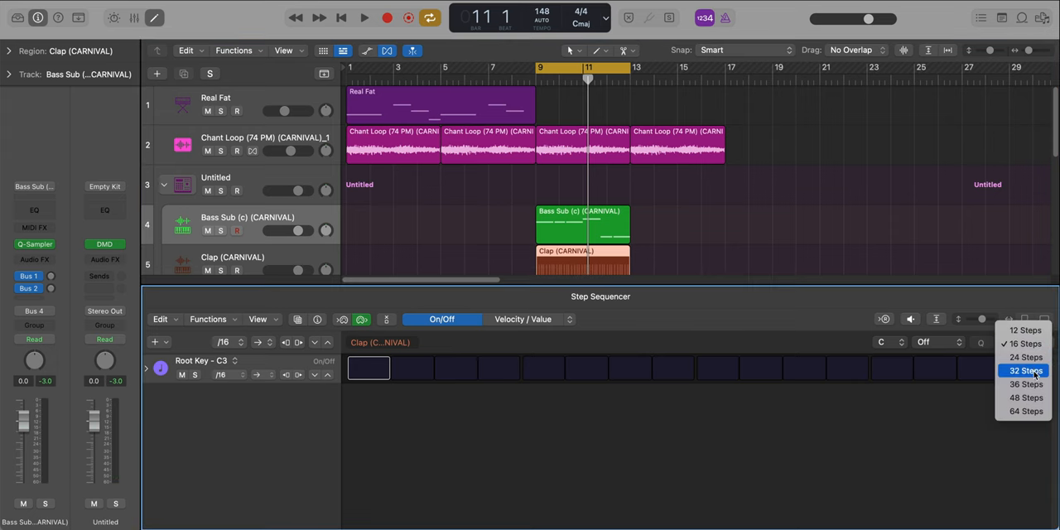
# - Change the clap pattern's step count and the hi-hat step resolution
pyautogui.click(1025, 370)
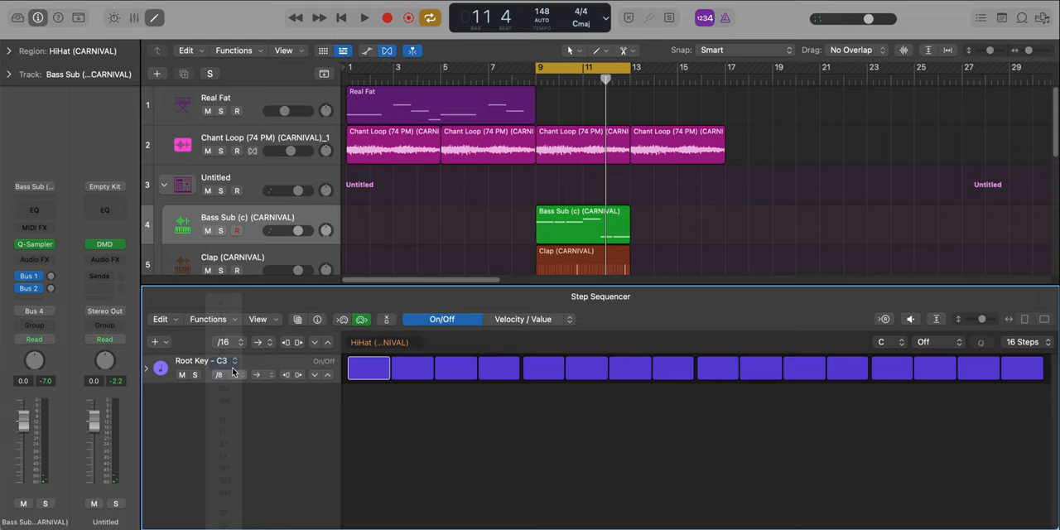
pyautogui.click(363, 18)
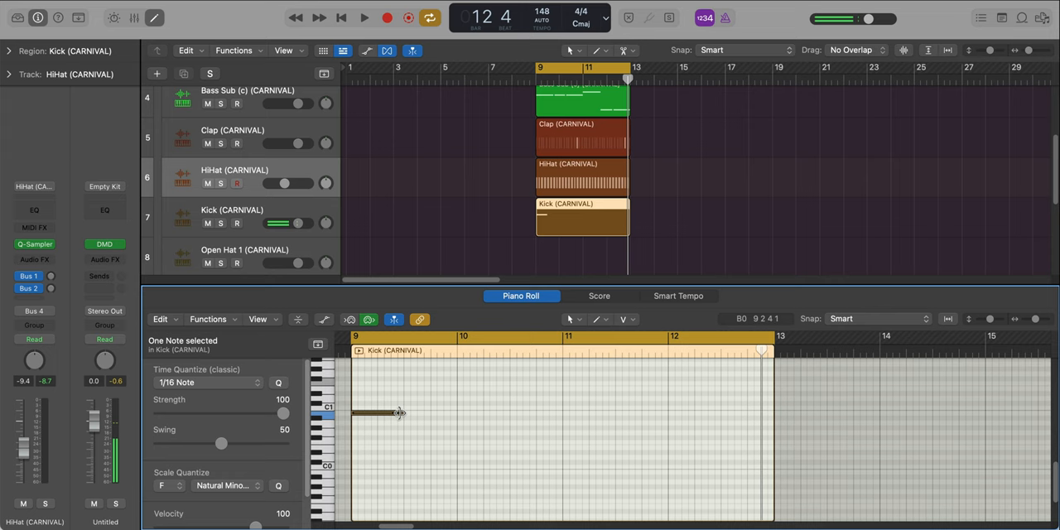
# - Shorten the first kick note, draw hits for a six-note pattern, and solo the Kick
pyautogui.click(364, 17)
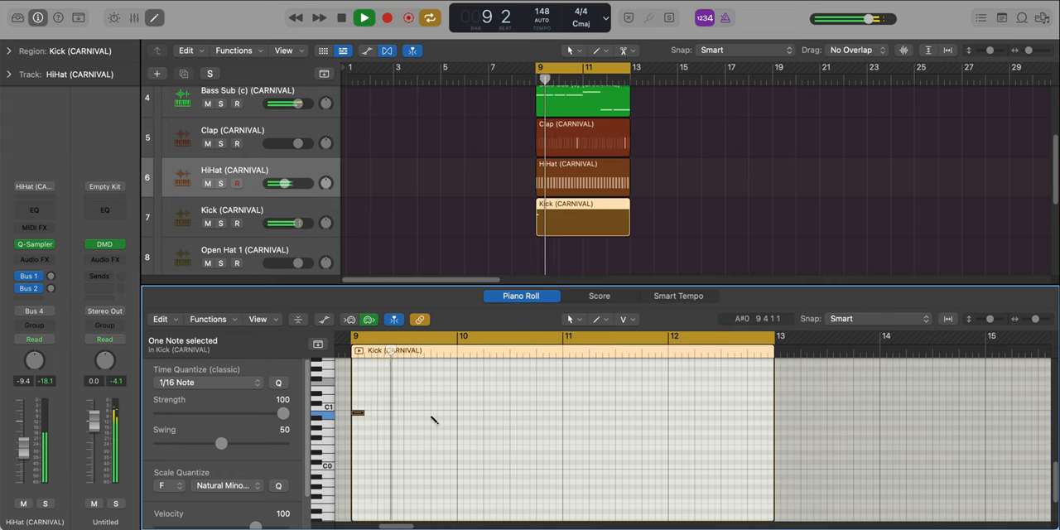
pyautogui.click(436, 412)
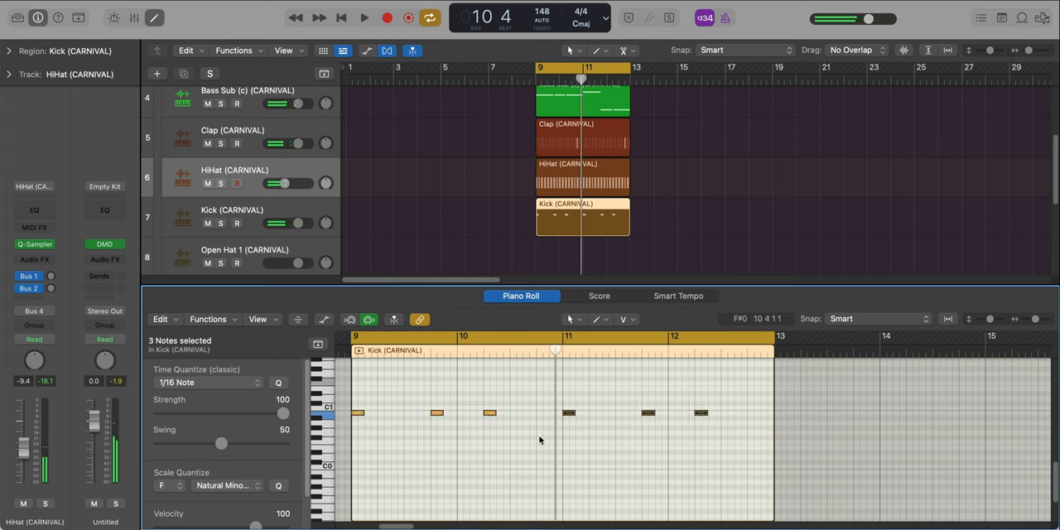
pyautogui.click(363, 17)
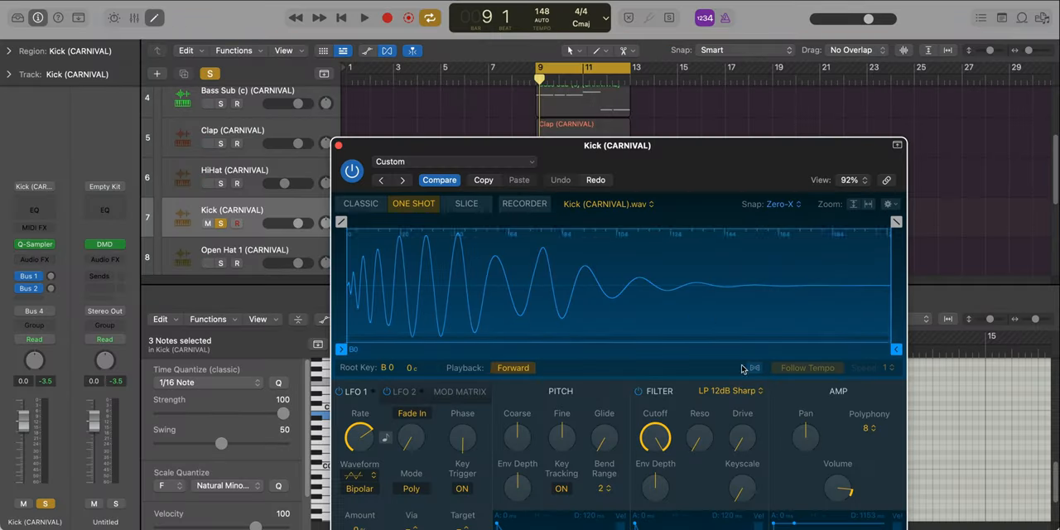
pyautogui.click(363, 17)
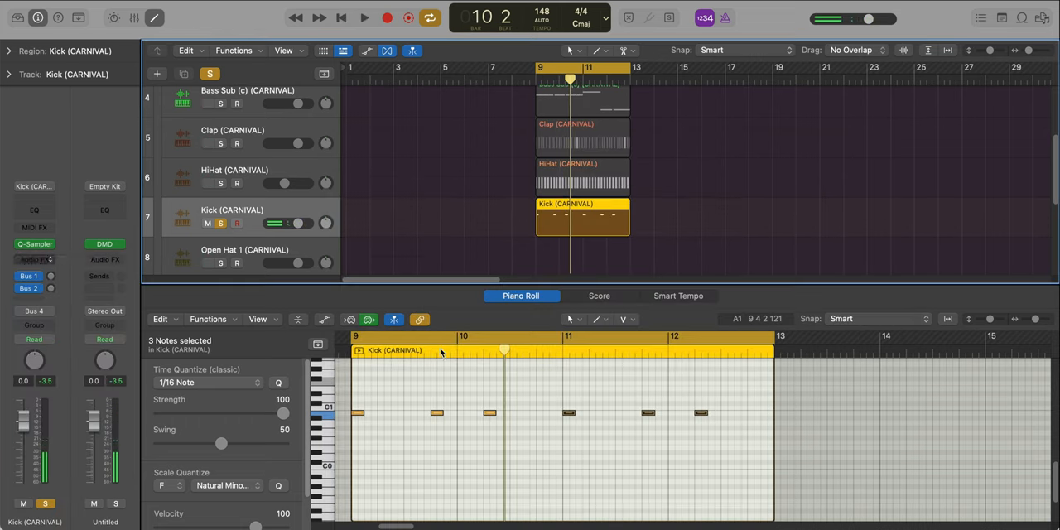
# - Insert Phat FX on the Kick with master output at -7.4 dB, then unsolo it
pyautogui.click(35, 254)
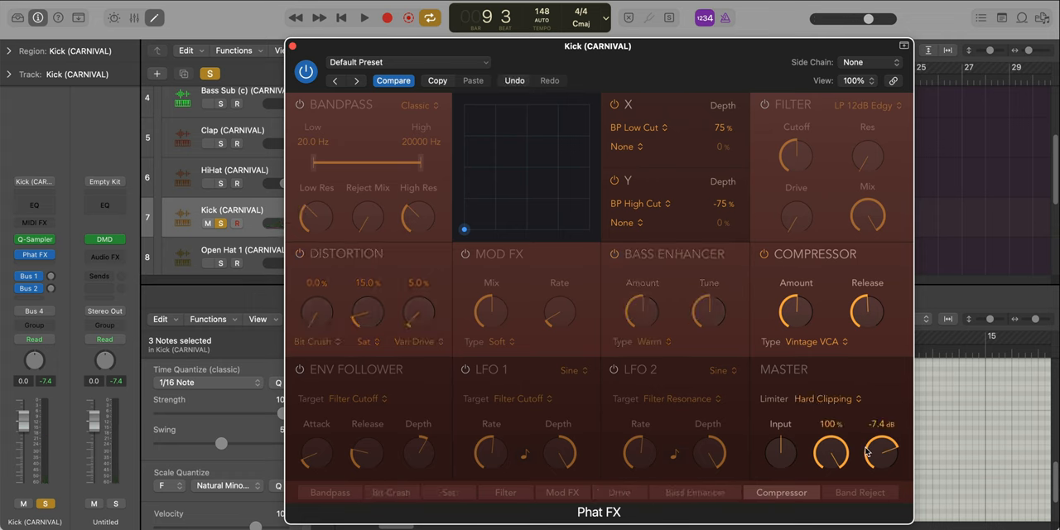
pyautogui.click(364, 18)
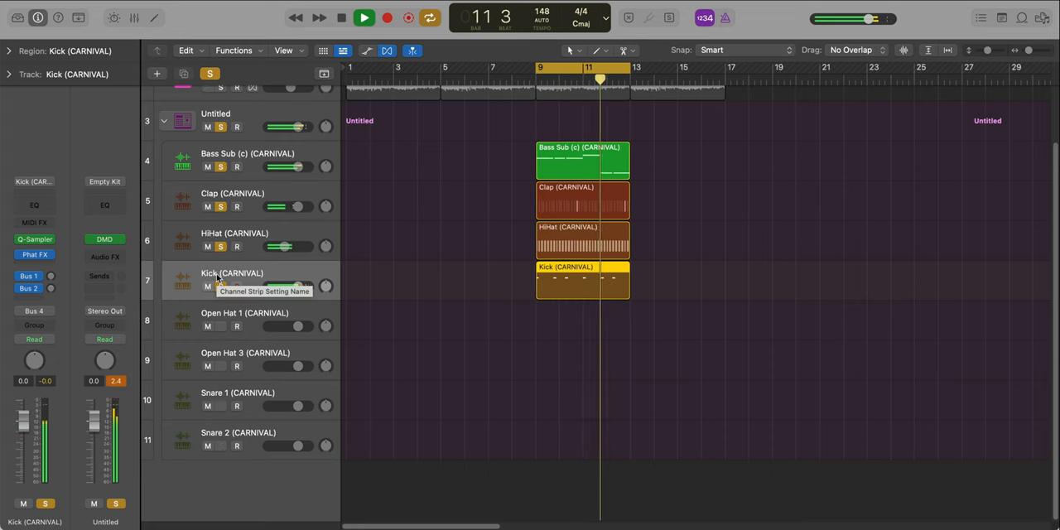
pyautogui.click(340, 16)
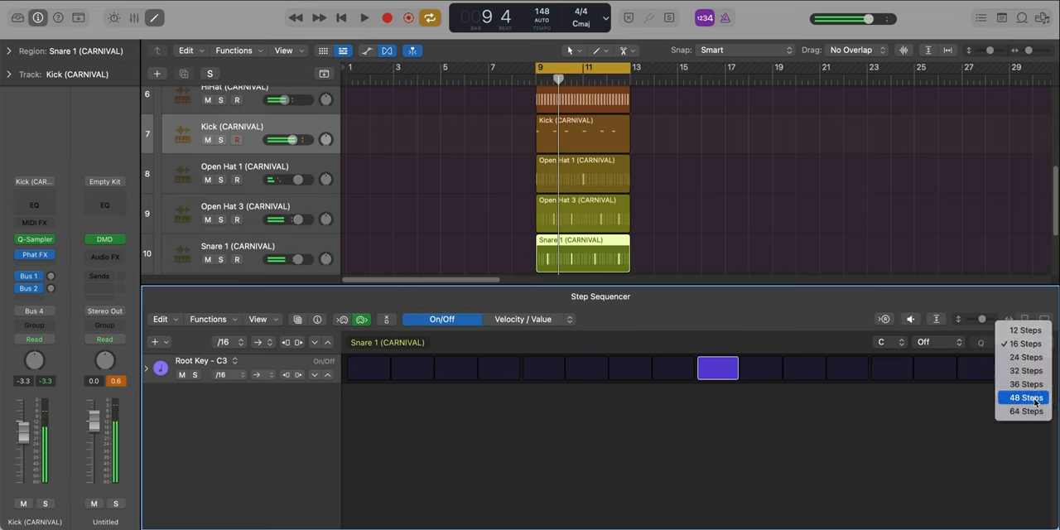
# - Change the Snare 1 and Snare 2 pattern lengths and add a Snare 1 hit
pyautogui.click(1023, 411)
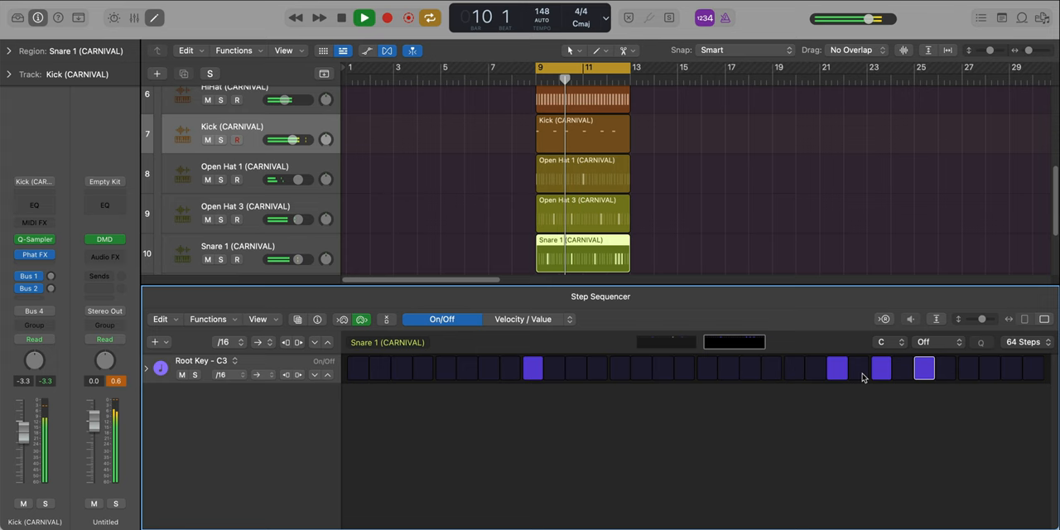
pyautogui.click(859, 367)
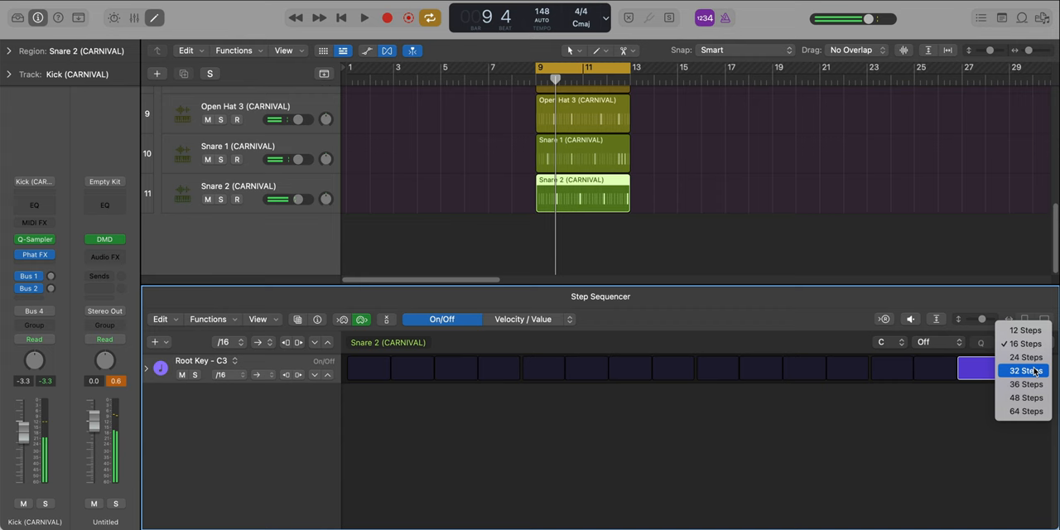
pyautogui.click(1026, 371)
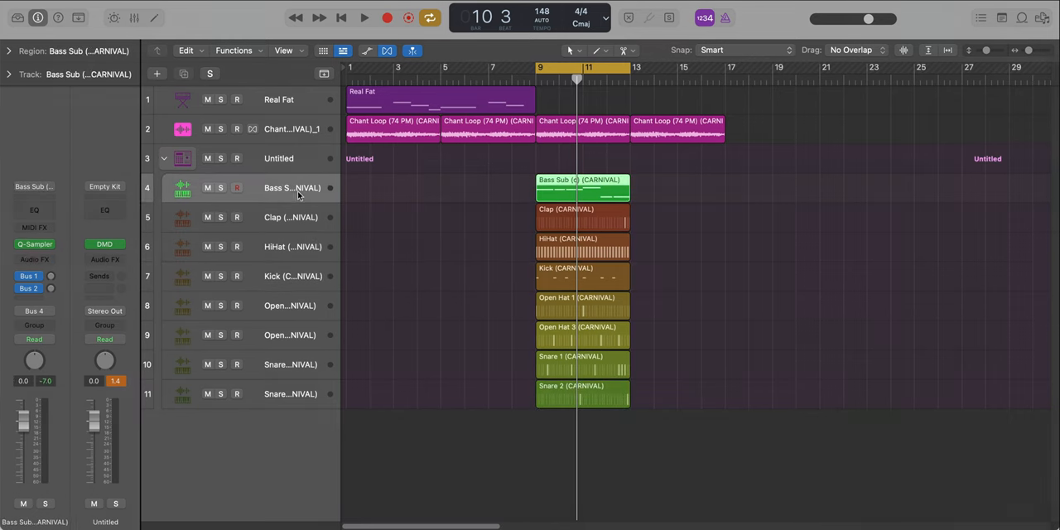
pyautogui.click(1042, 17)
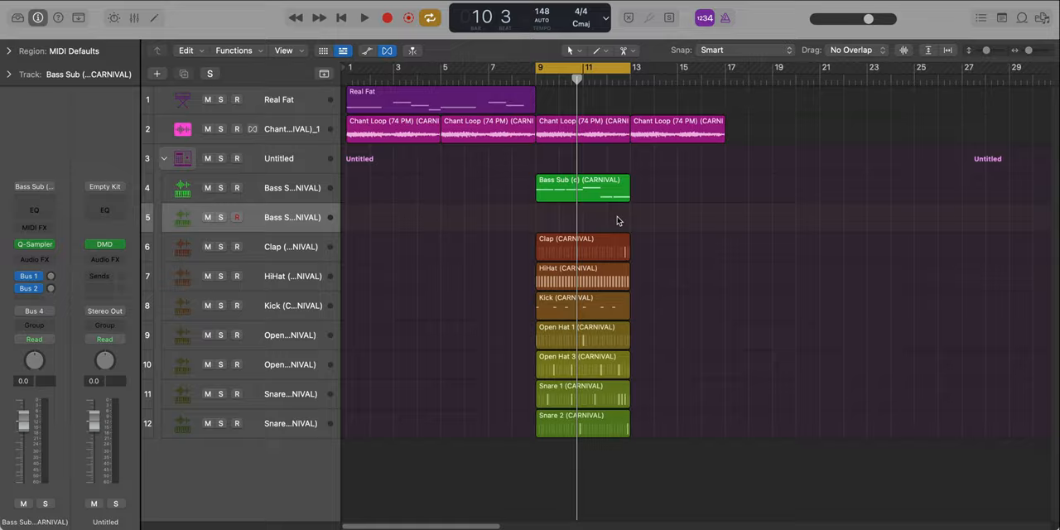
# - Create a region on the duplicated Bass Sub track and set its sample volume
pyautogui.doubleClick(584, 188)
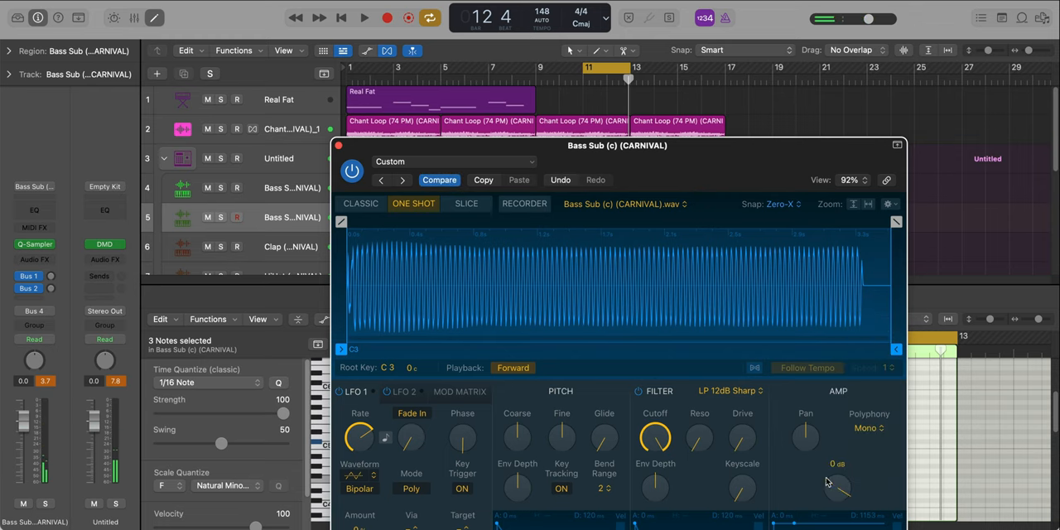
pyautogui.click(364, 18)
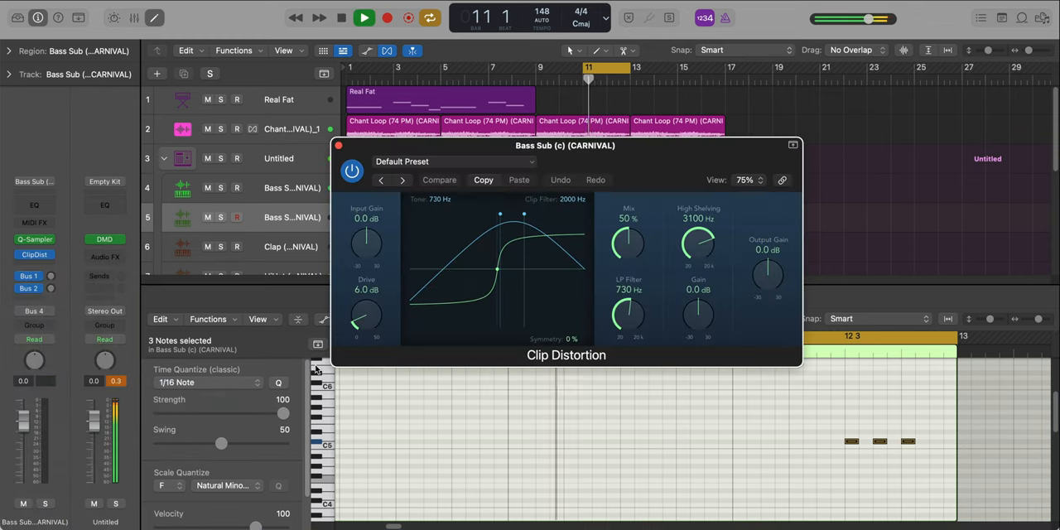
# - Load the Blues Drive preset into the second Bass Sub's Clip Distortion
pyautogui.moveTo(566, 145); pyautogui.dragTo(279, 135)
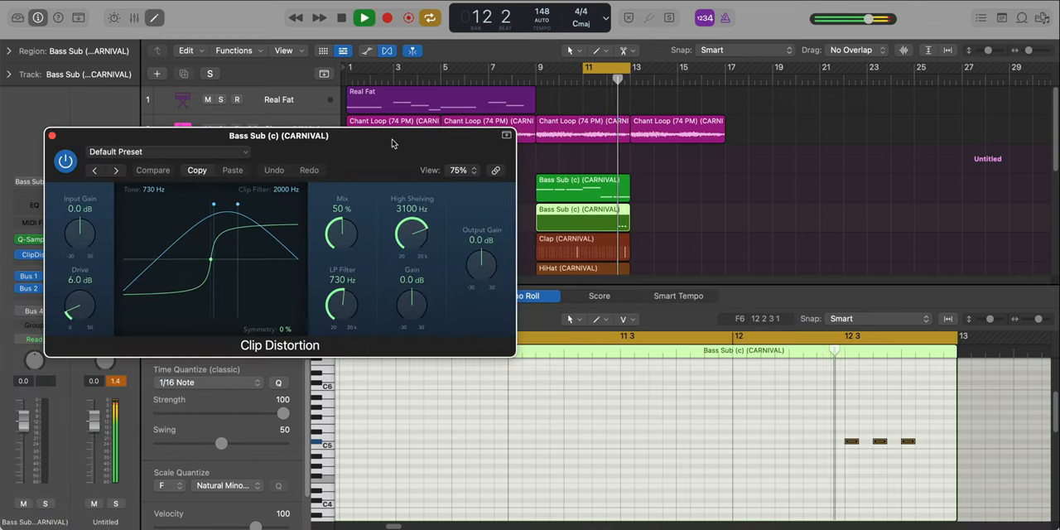
pyautogui.click(364, 17)
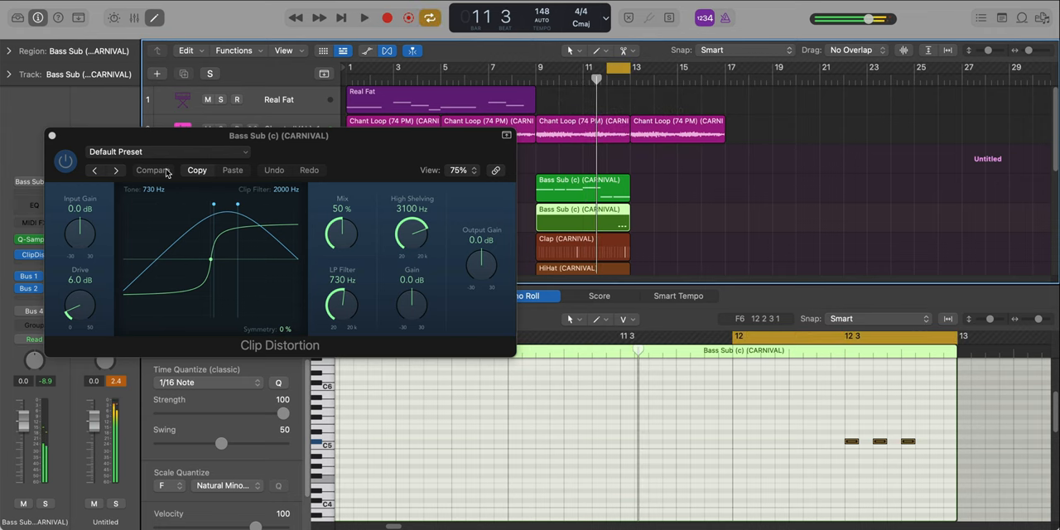
pyautogui.click(115, 170)
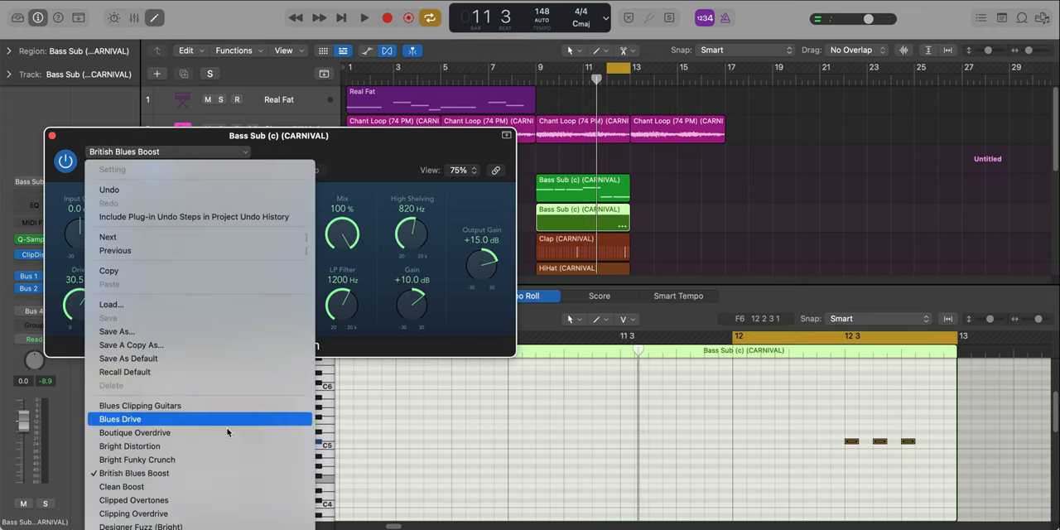
pyautogui.click(134, 500)
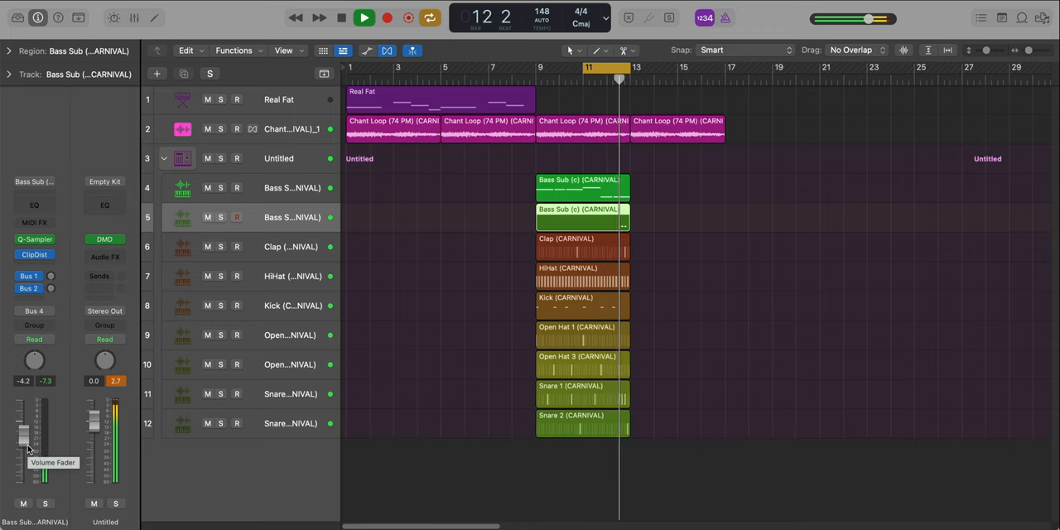
# - Create an ES2 software instrument track with the 01 Synth Leads > Euro Hook preset
pyautogui.click(157, 74)
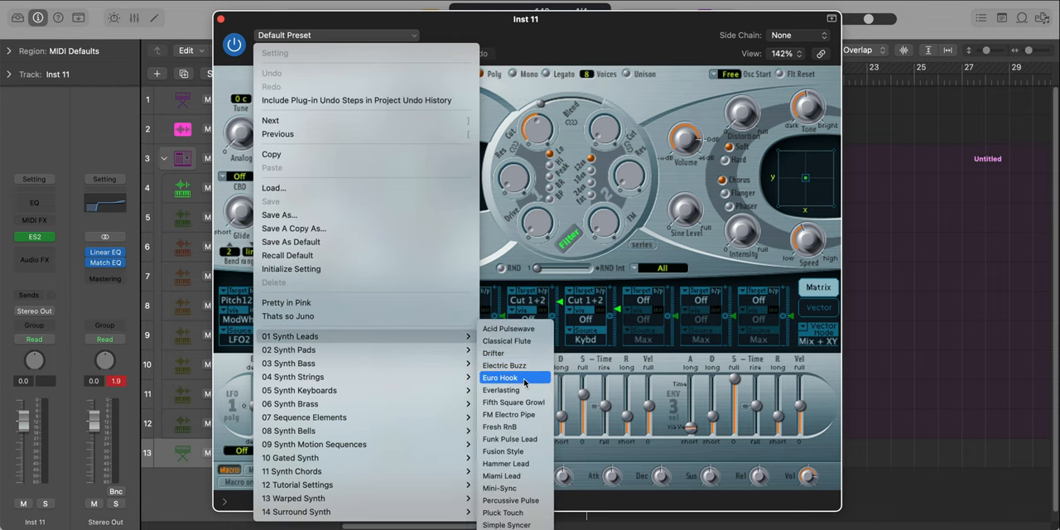
pyautogui.click(499, 378)
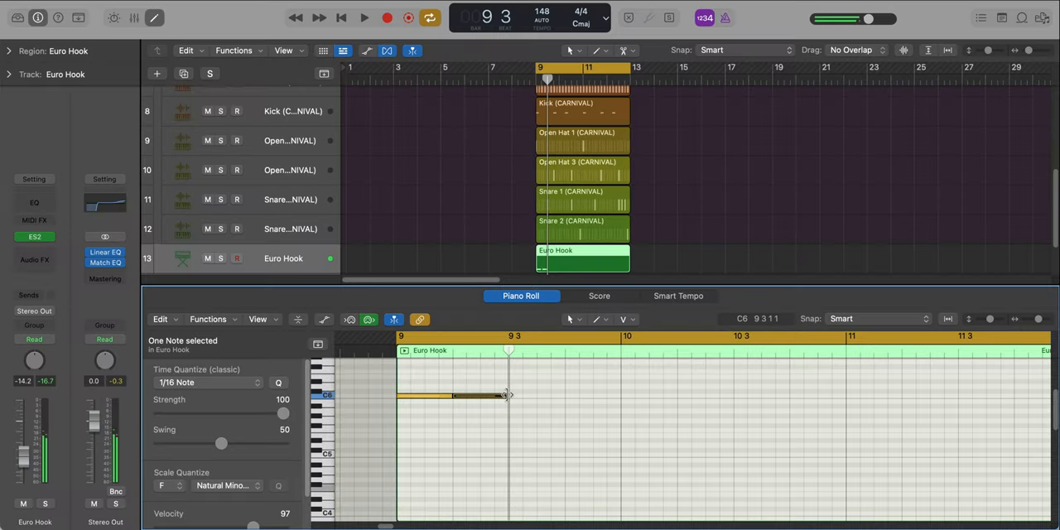
# - Draw and lengthen the hook melody notes, including C6 and G#5, auditioning playback
pyautogui.moveTo(505, 395); pyautogui.dragTo(569, 396)
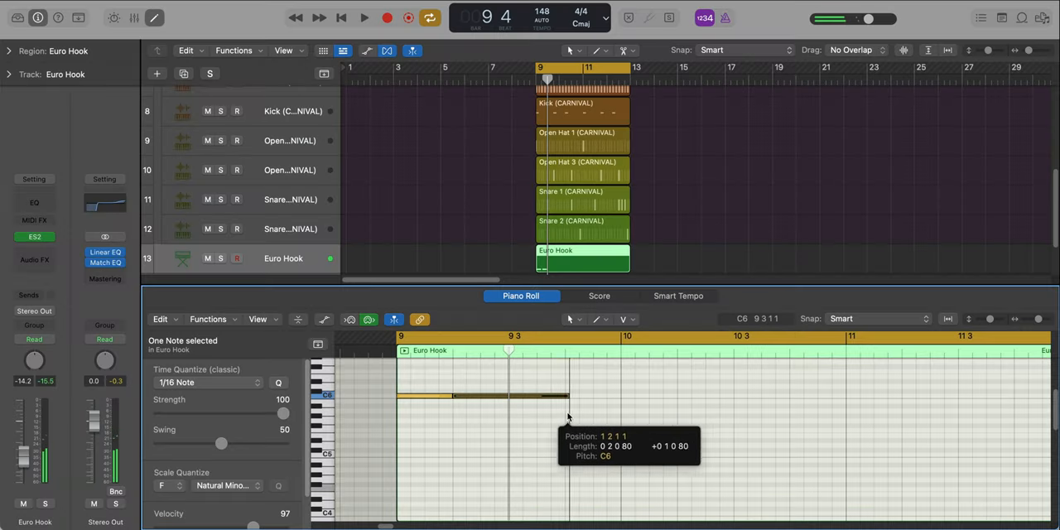
pyautogui.click(364, 17)
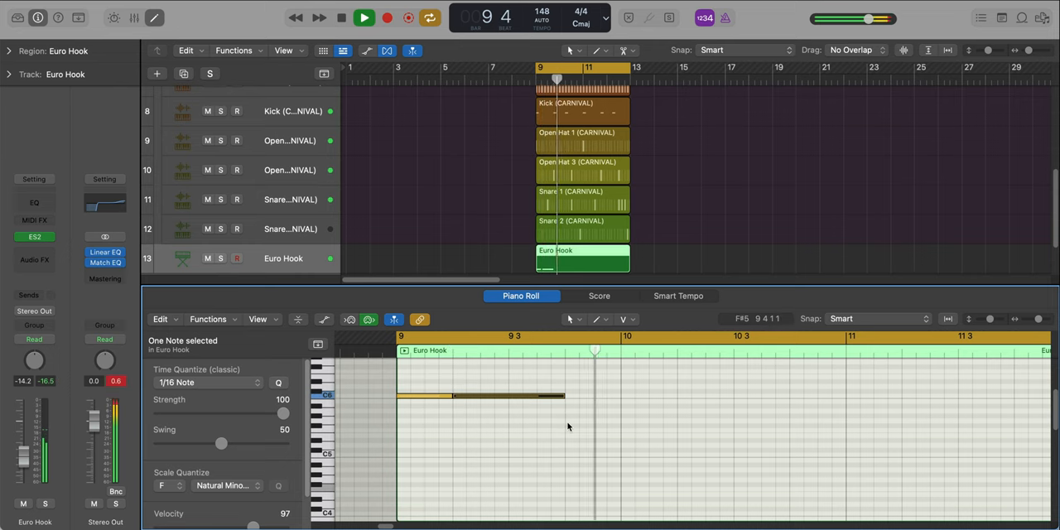
pyautogui.click(340, 17)
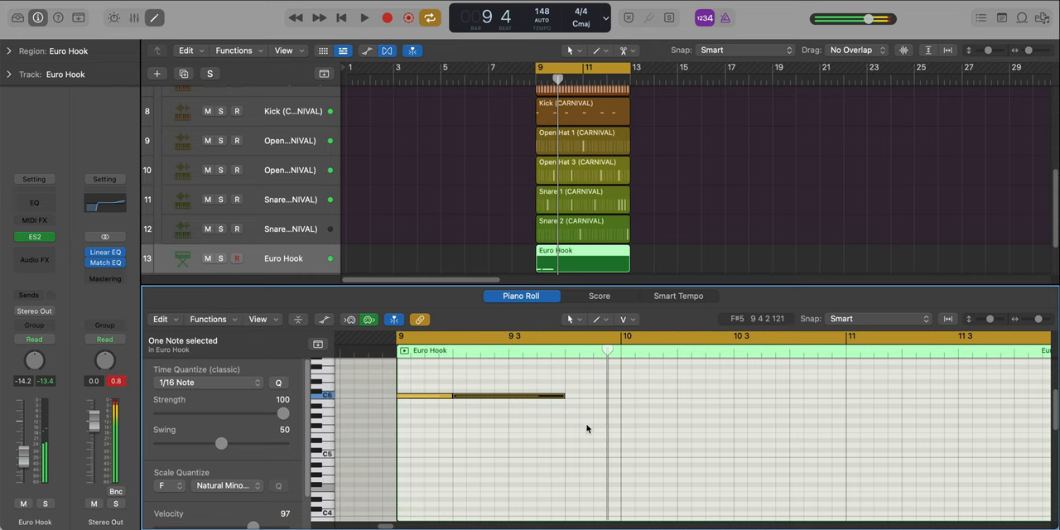
pyautogui.moveTo(563, 396); pyautogui.dragTo(732, 396)
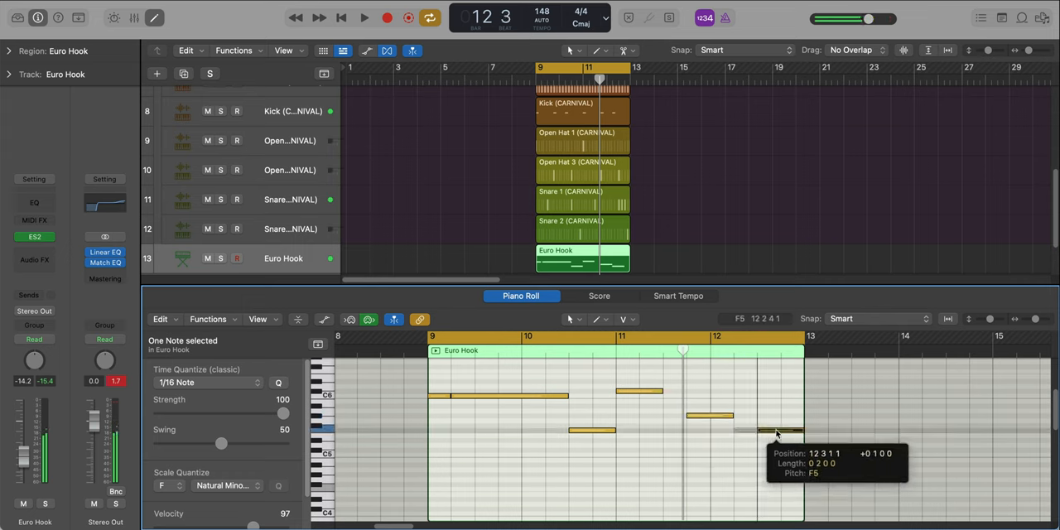
pyautogui.click(364, 17)
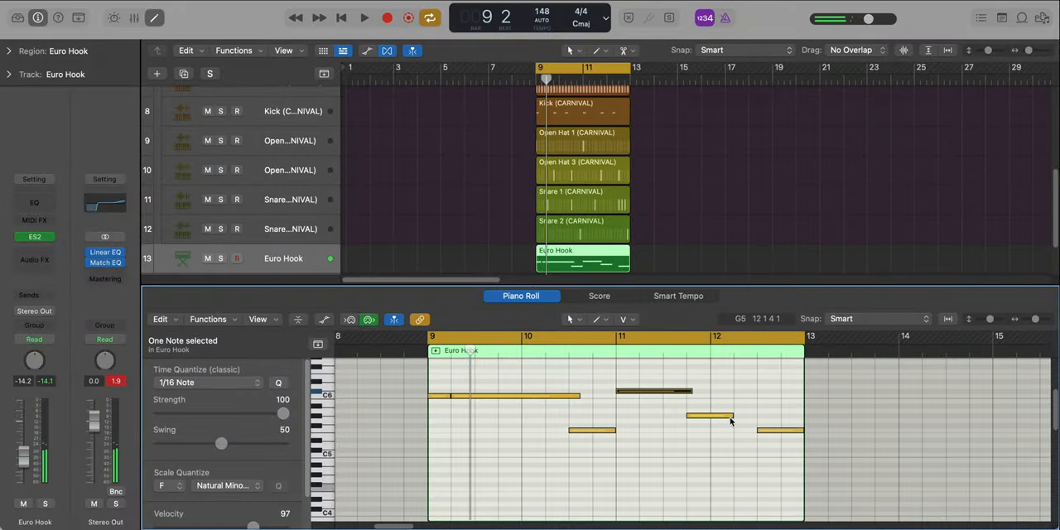
pyautogui.moveTo(729, 417); pyautogui.dragTo(762, 417)
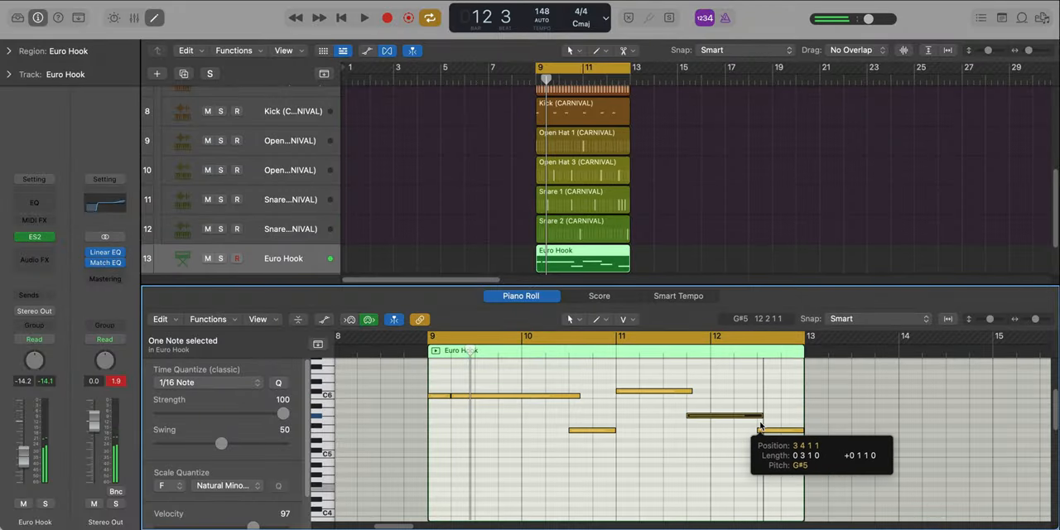
pyautogui.click(363, 18)
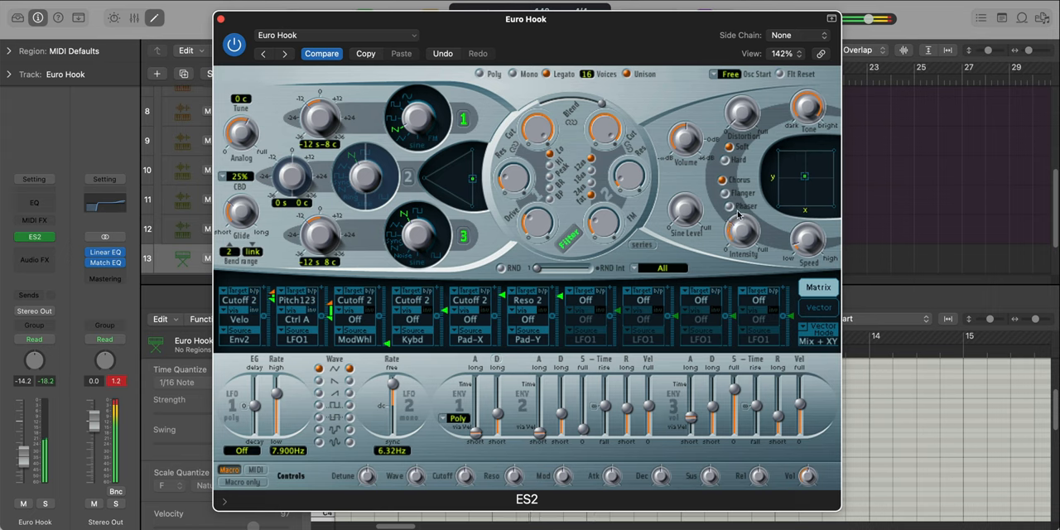
pyautogui.moveTo(736, 232)
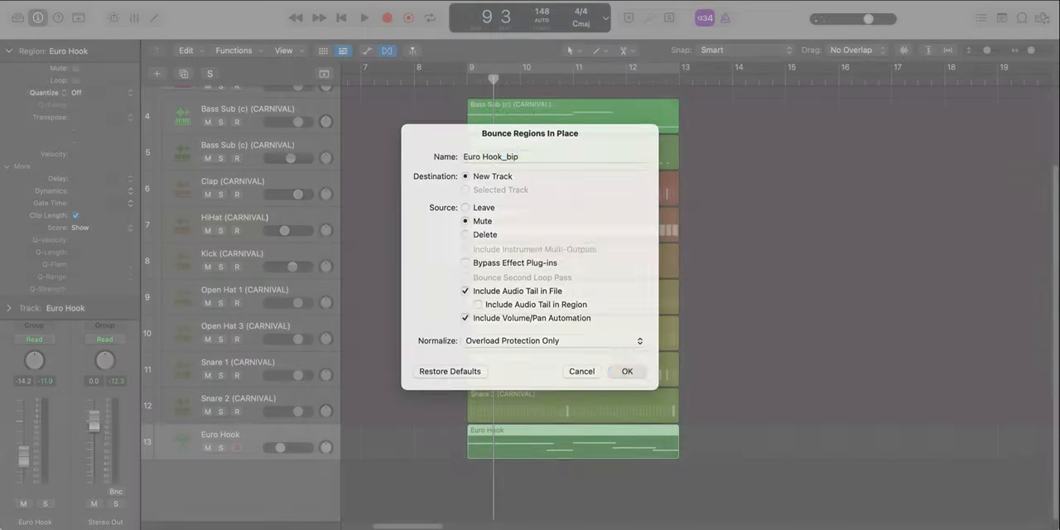
# - Bounce Euro Hook to a new track, add a Slow Down fade-out, and rebounce
pyautogui.click(627, 371)
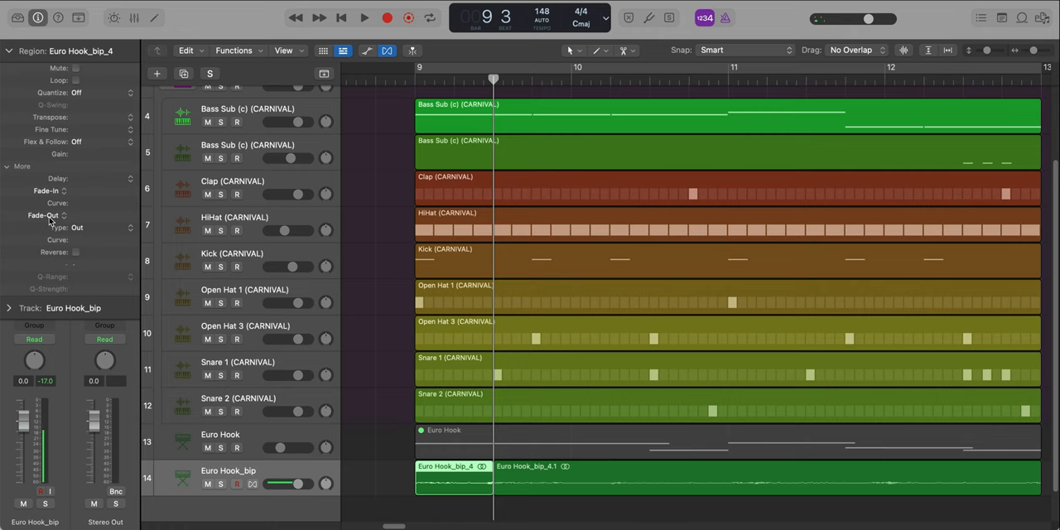
pyautogui.click(41, 215)
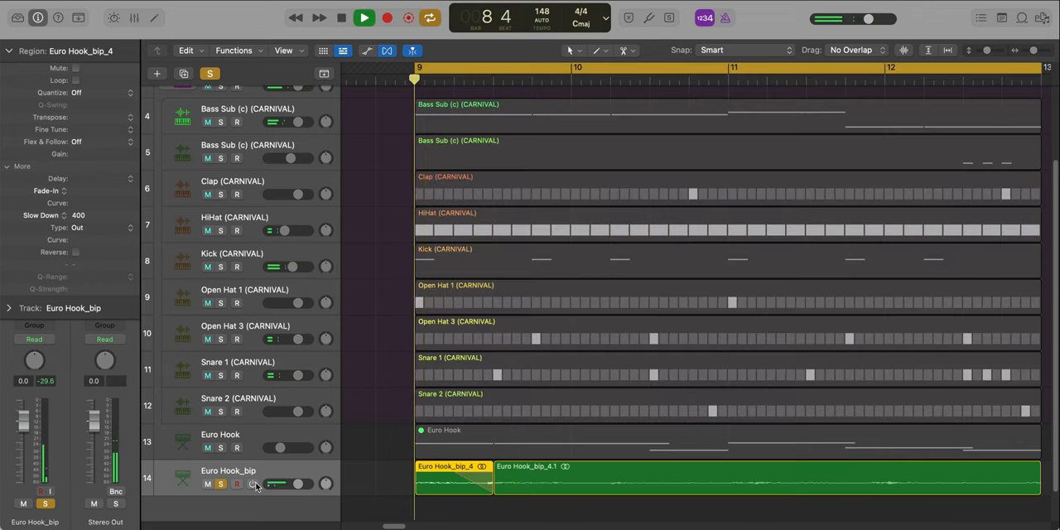
pyautogui.click(364, 16)
pyautogui.write('5')
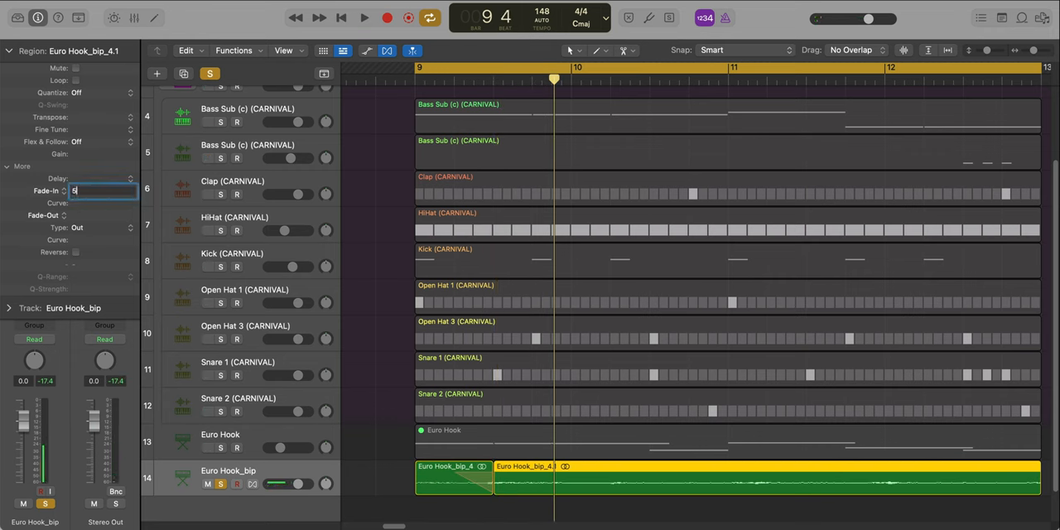
pyautogui.click(364, 17)
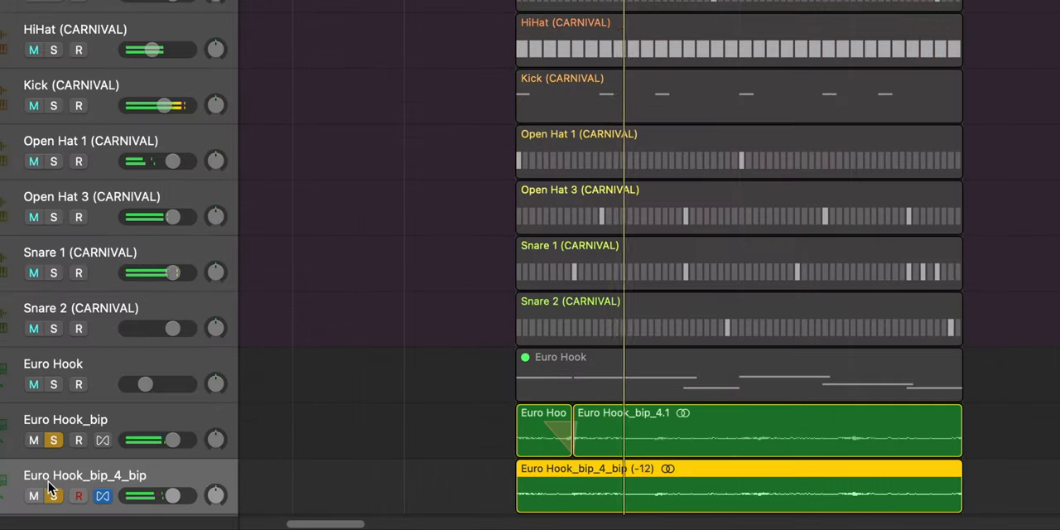
pyautogui.scroll(-3)
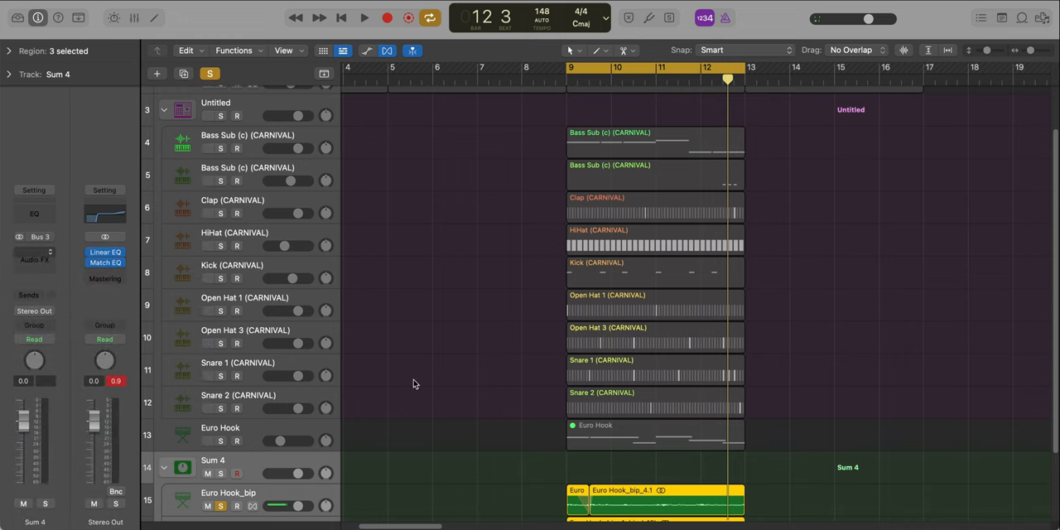
# - Insert ChromaVerb on the Sum 4 stack and adjust its Wet amount
pyautogui.click(34, 251)
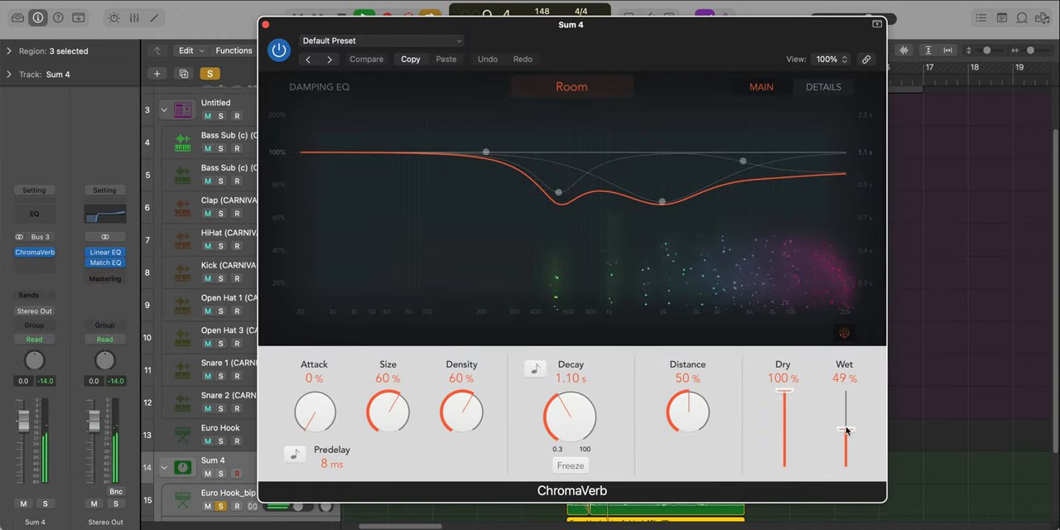
pyautogui.moveTo(844, 431); pyautogui.dragTo(844, 447)
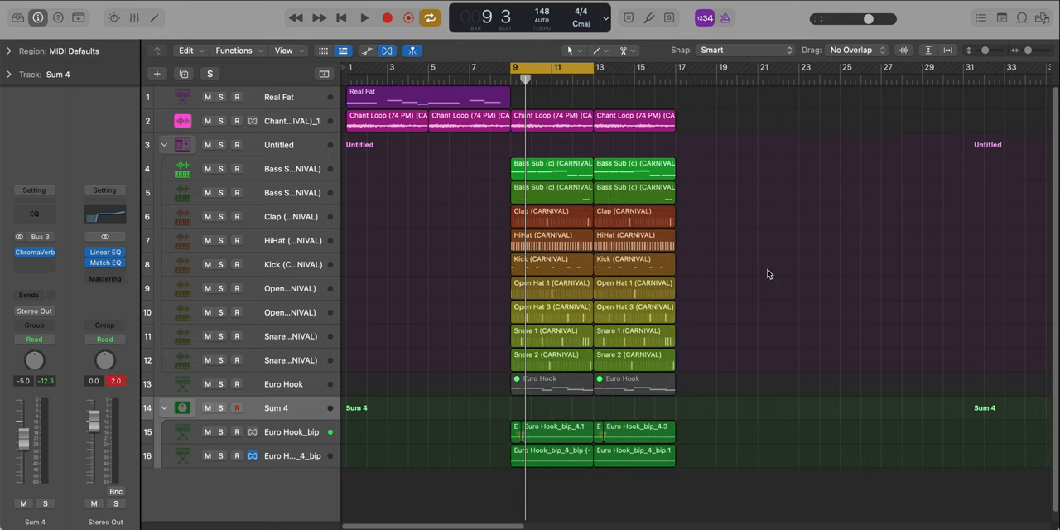
# - Add a second Real Fat track with a copy of its region at bar 13
pyautogui.click(634, 164)
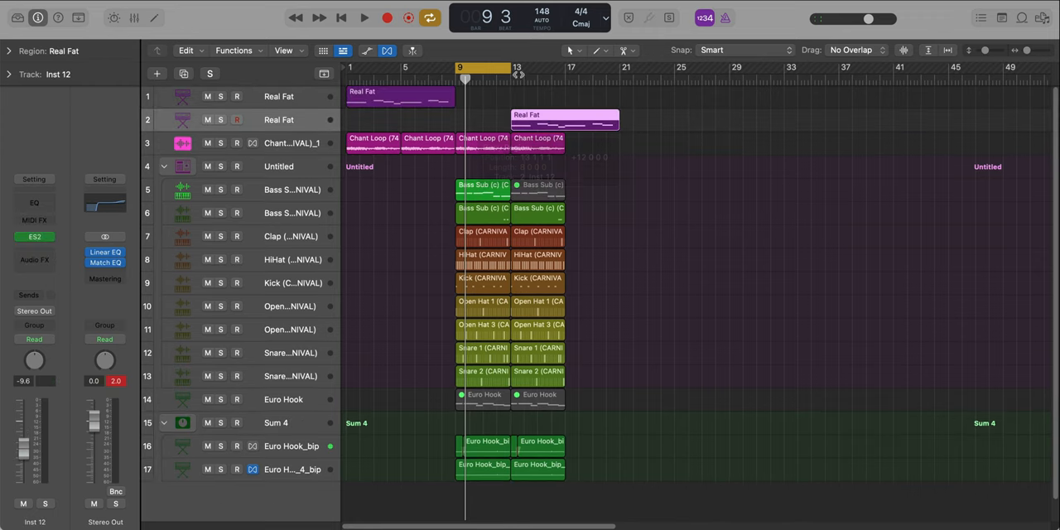
pyautogui.click(34, 236)
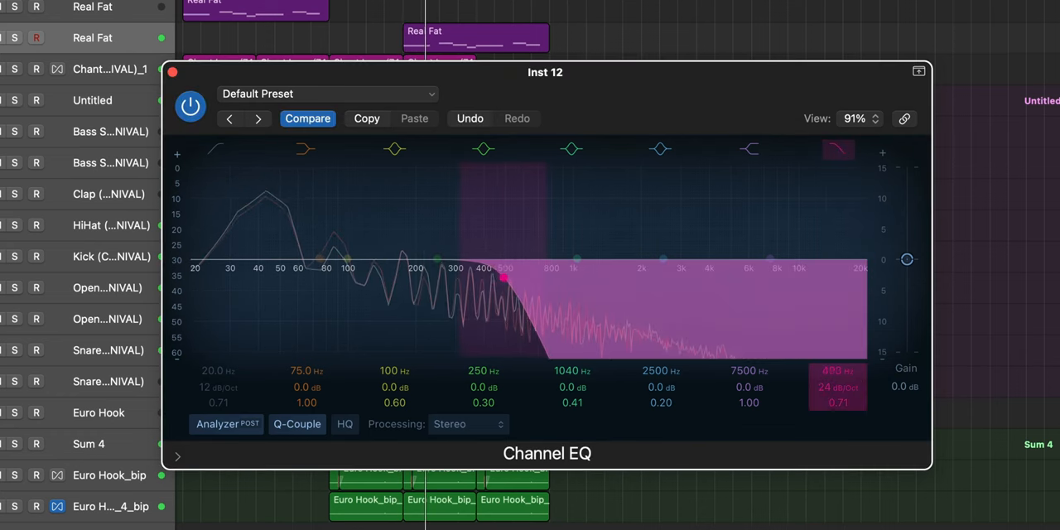
# - Raise the Channel EQ low-pass cutoff on the second Real Fat track from 493 Hz to 900 Hz
pyautogui.moveTo(501, 278); pyautogui.dragTo(554, 279)
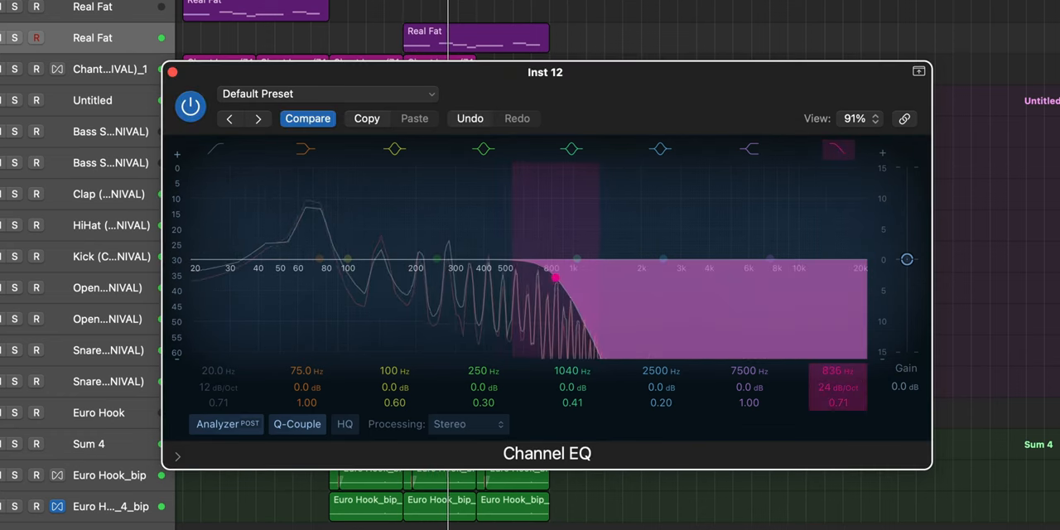
pyautogui.moveTo(553, 278); pyautogui.dragTo(563, 278)
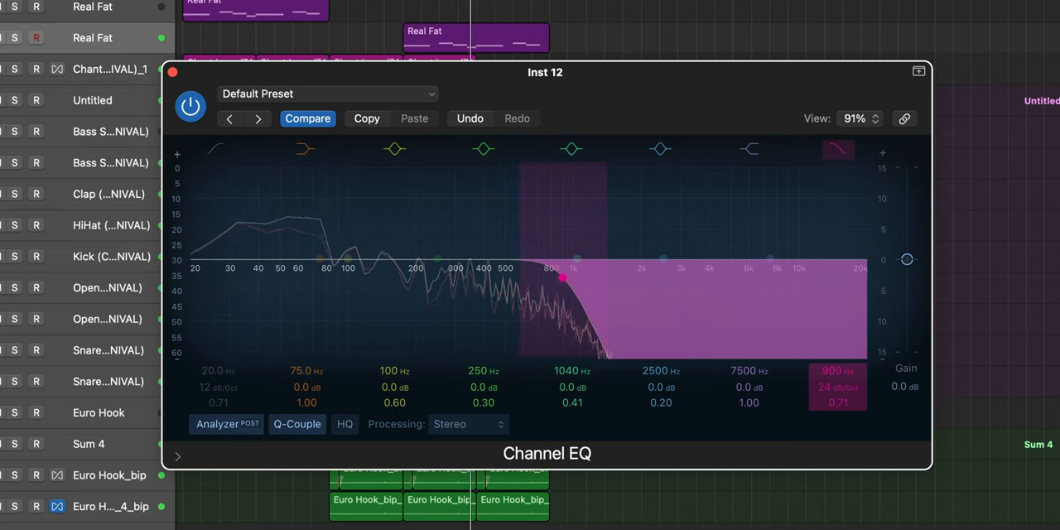